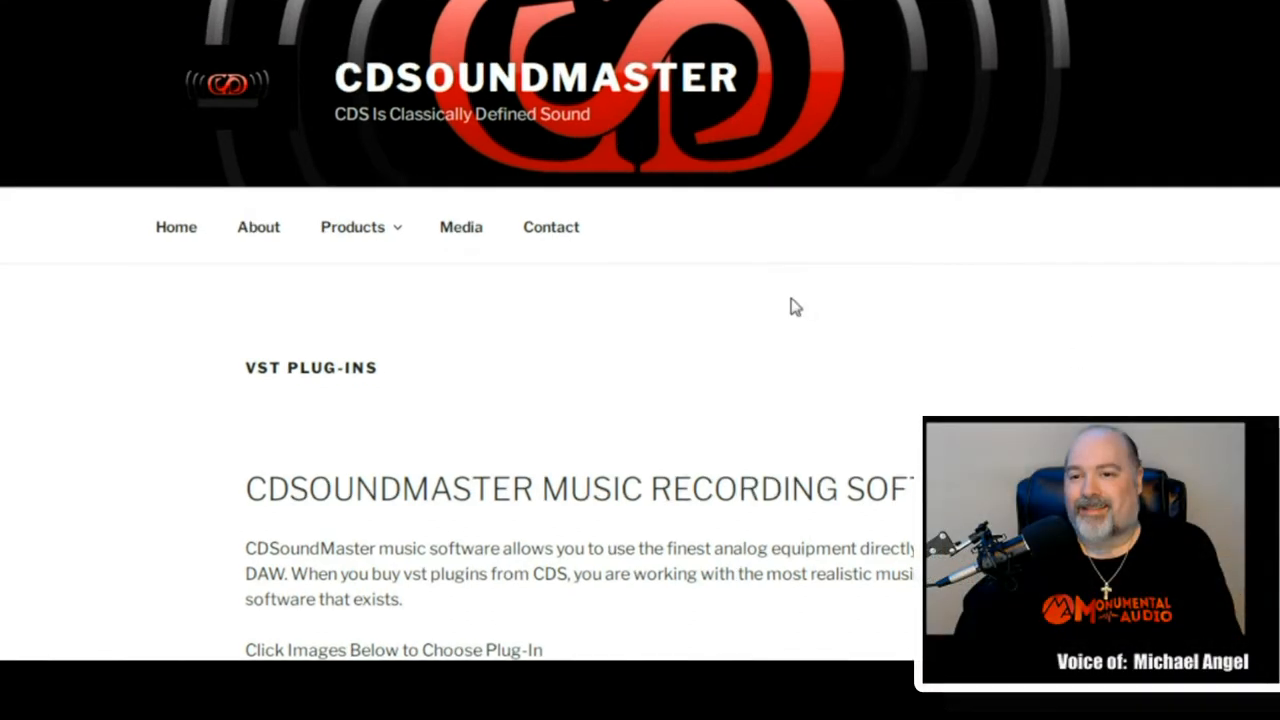
mouse_move(872, 337)
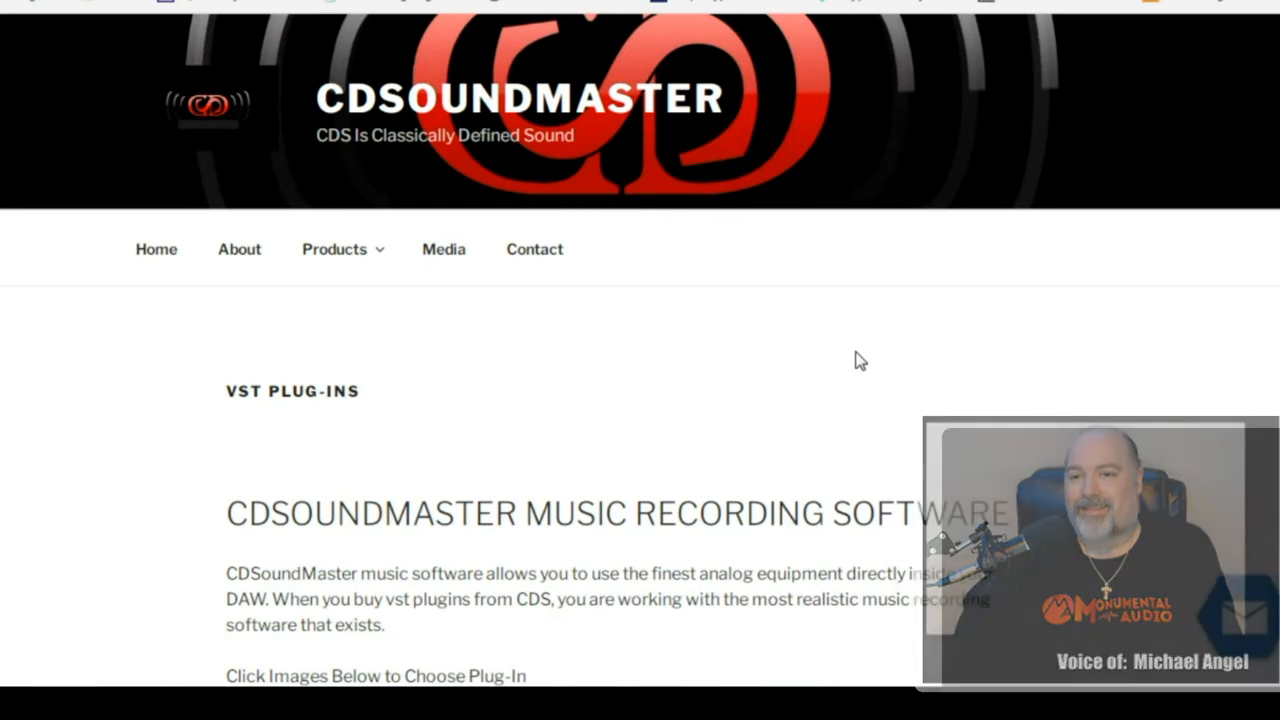
Open the R2R PC page and scroll to the $149 plugin and $179 bundle options
scroll(down, 3)
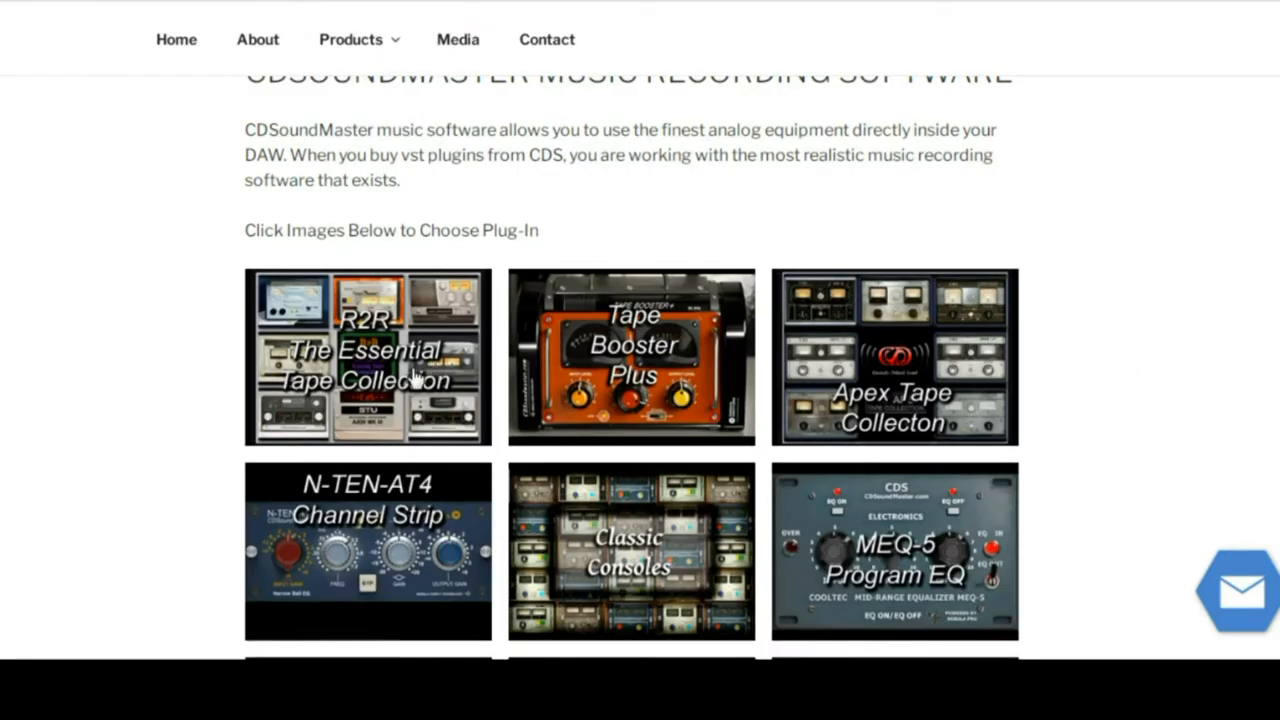
click(368, 355)
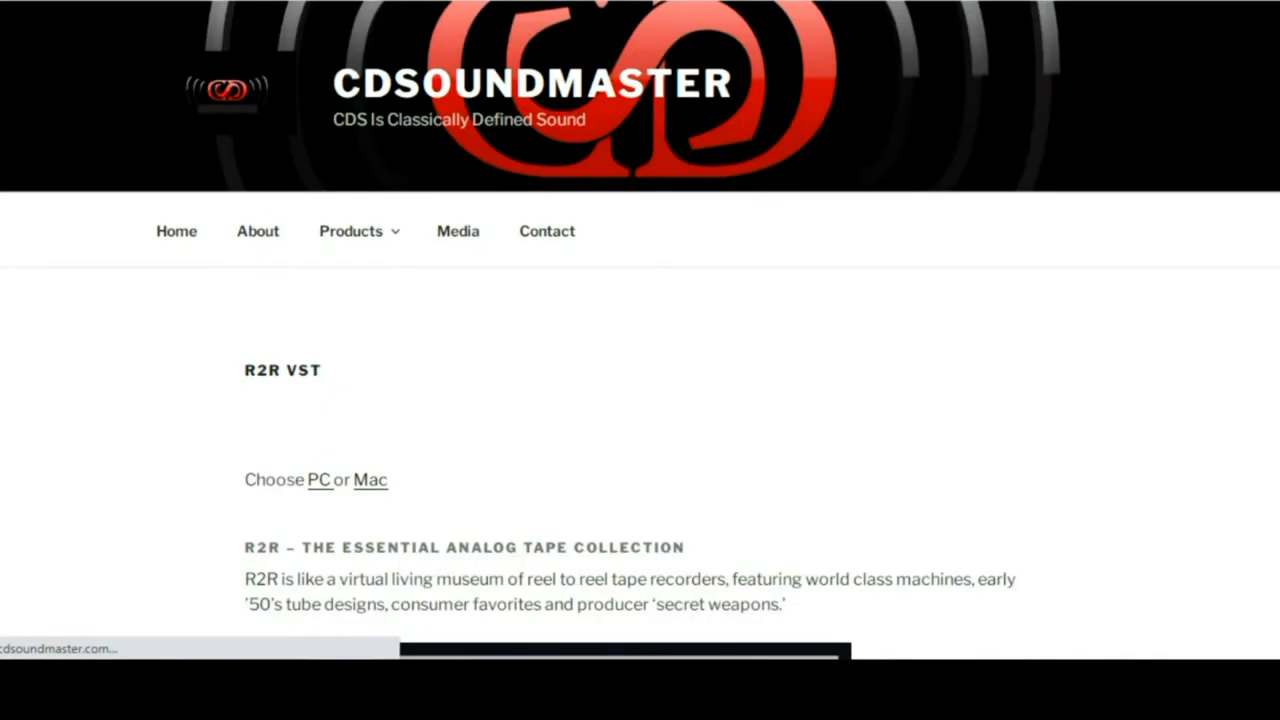
scroll(down, 3)
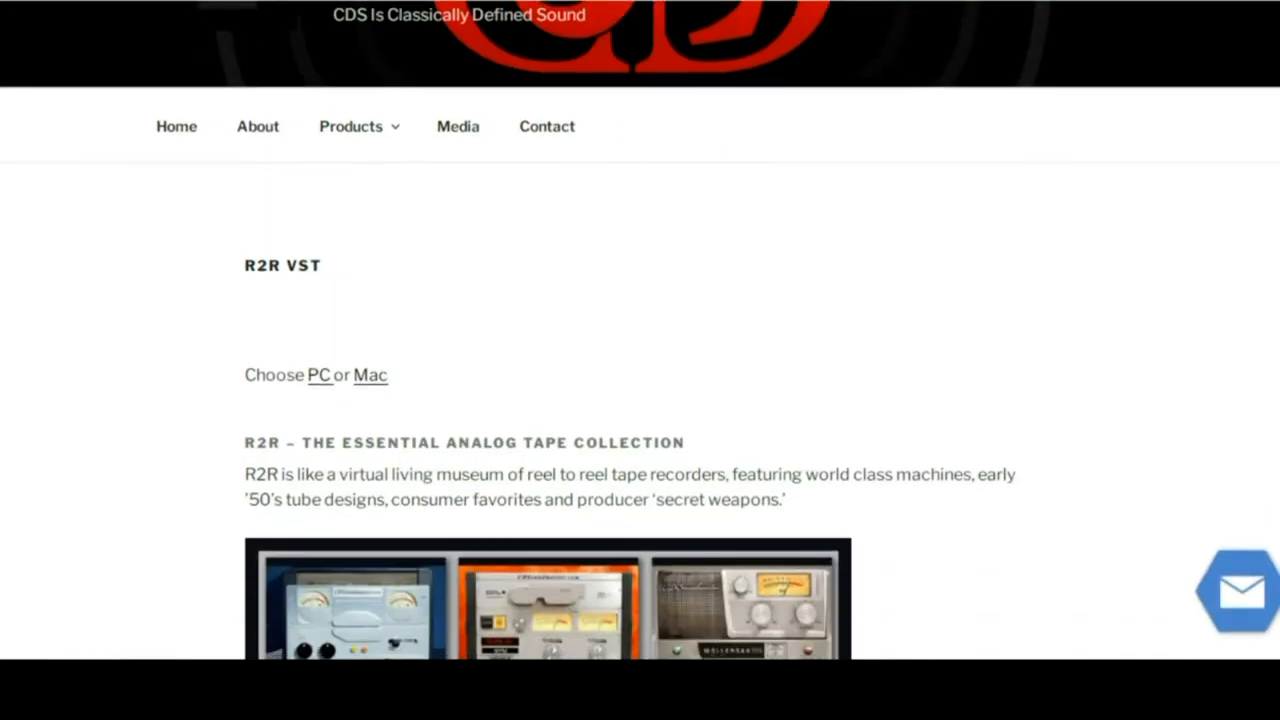
click(319, 375)
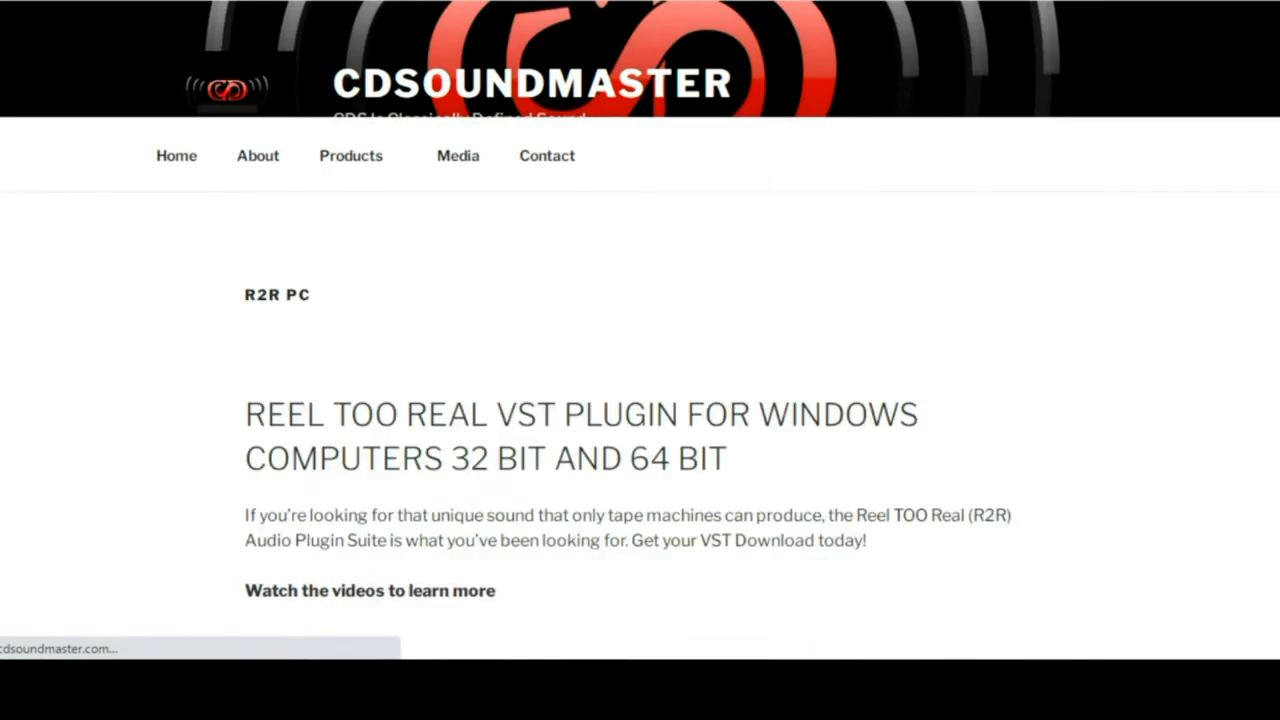
scroll(down, 3)
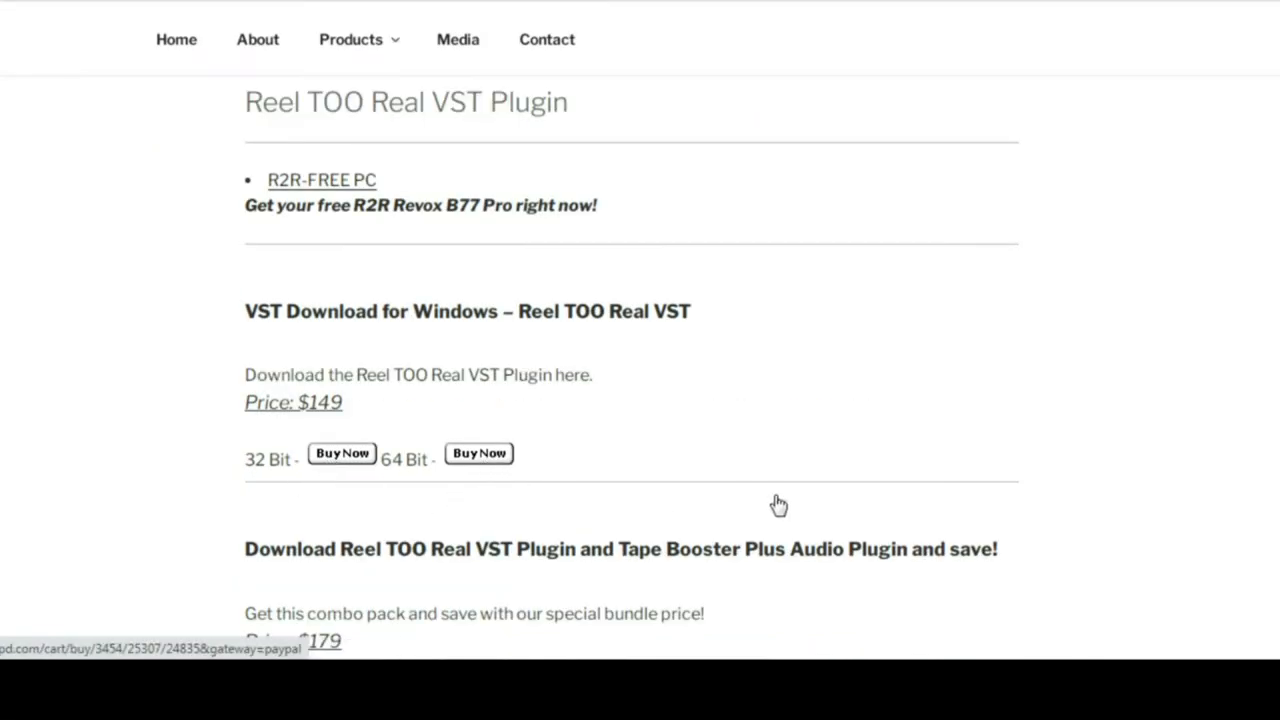
scroll(down, 3)
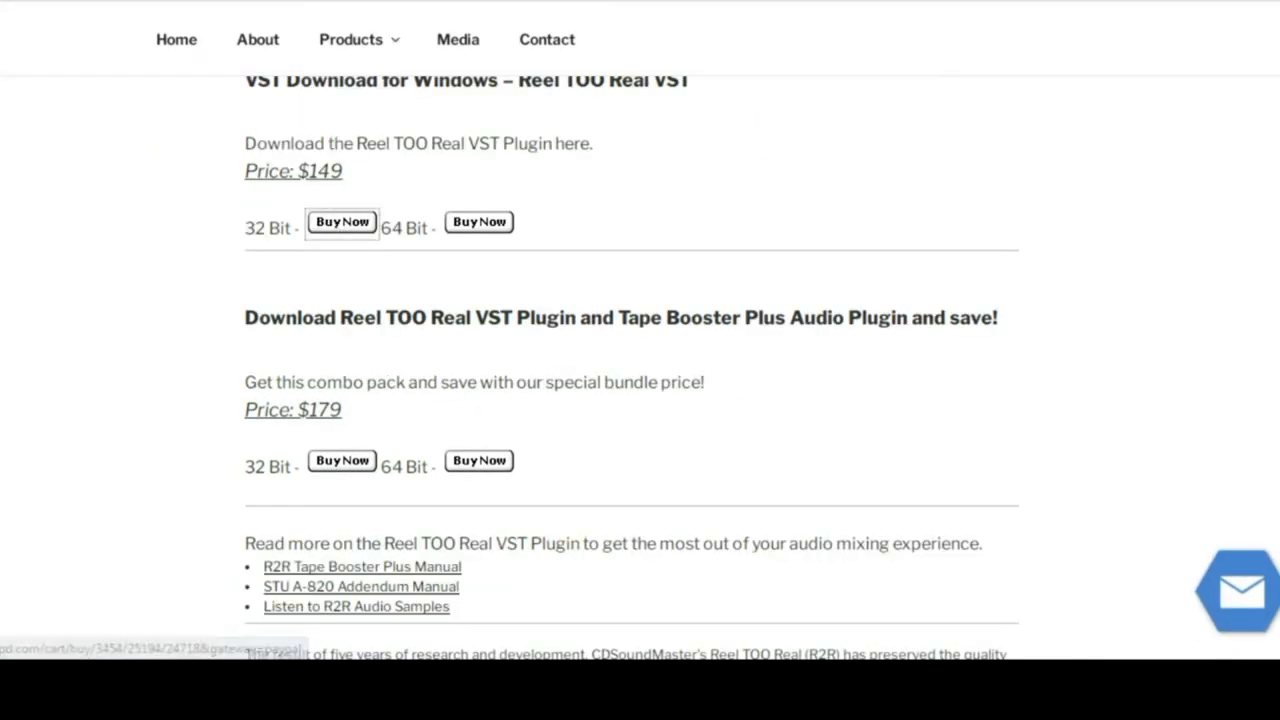
Buy the 32-bit R2R PC VST plugin and proceed to checkout for $149.00
click(342, 221)
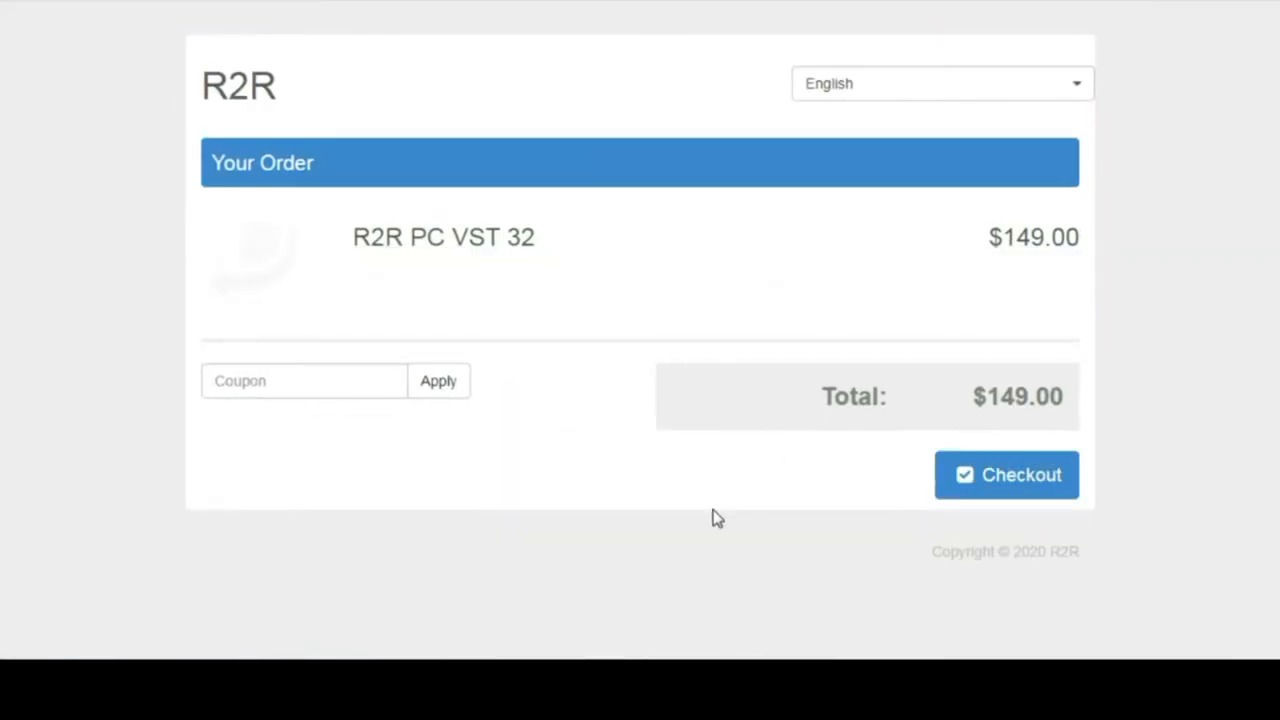
mouse_move(511, 364)
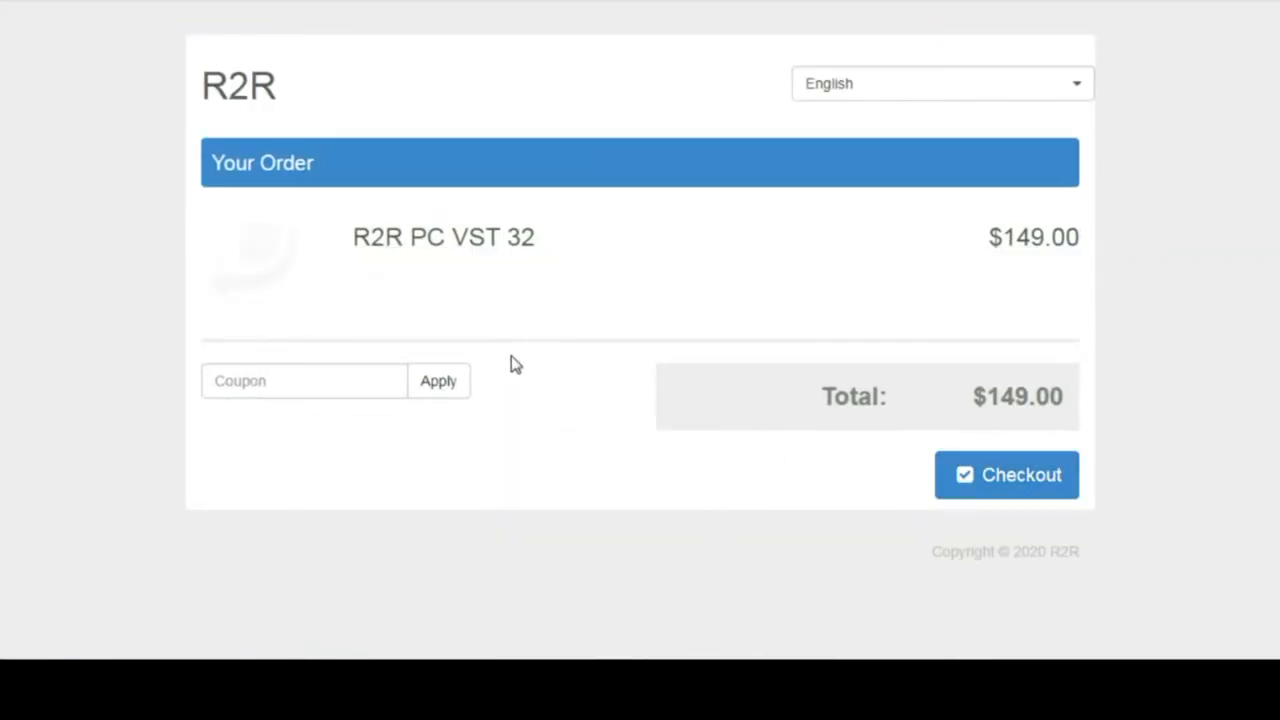
mouse_move(765, 549)
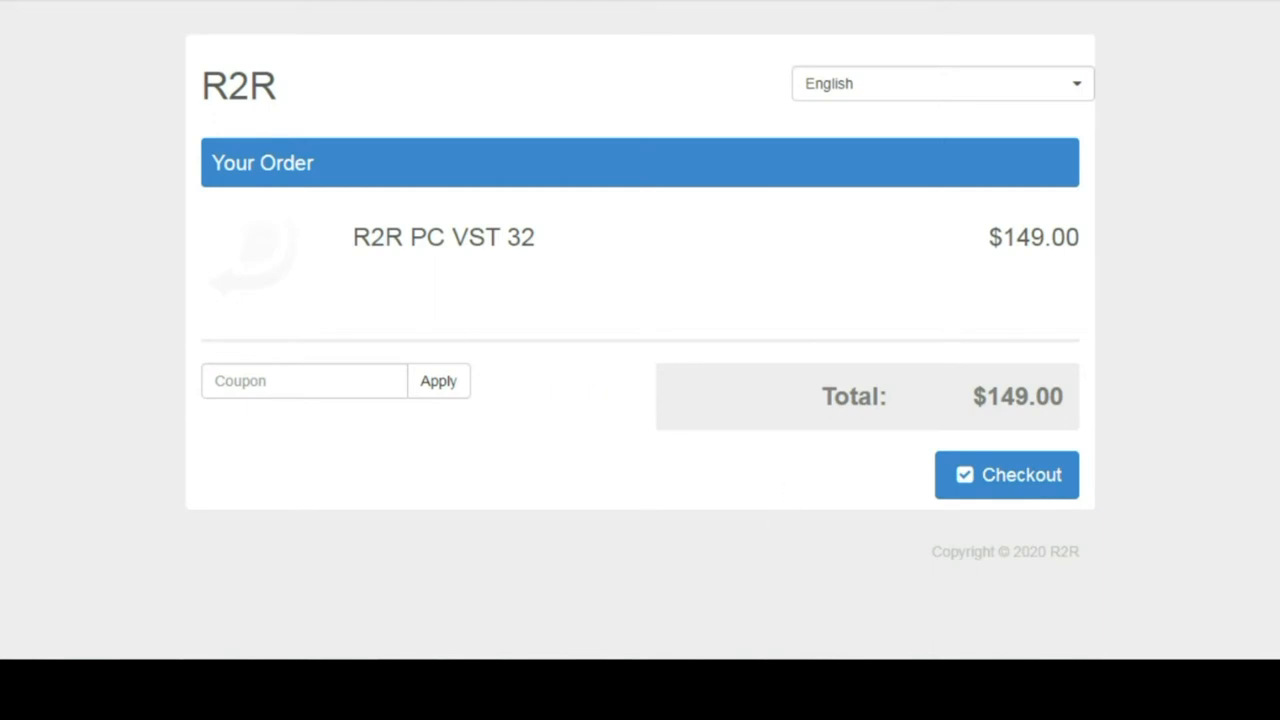
click(1006, 475)
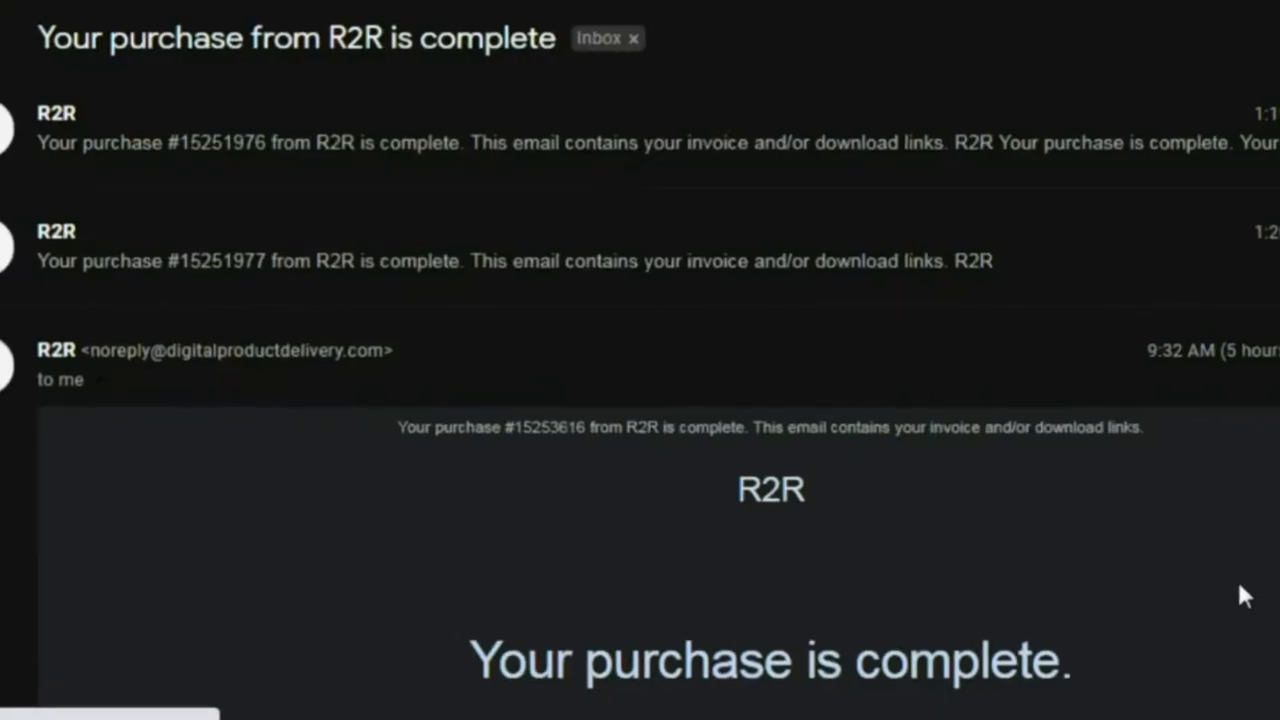
From the R2R purchase email, view the purchase online to reach the 32/64-bit zip downloads
scroll(down, 3)
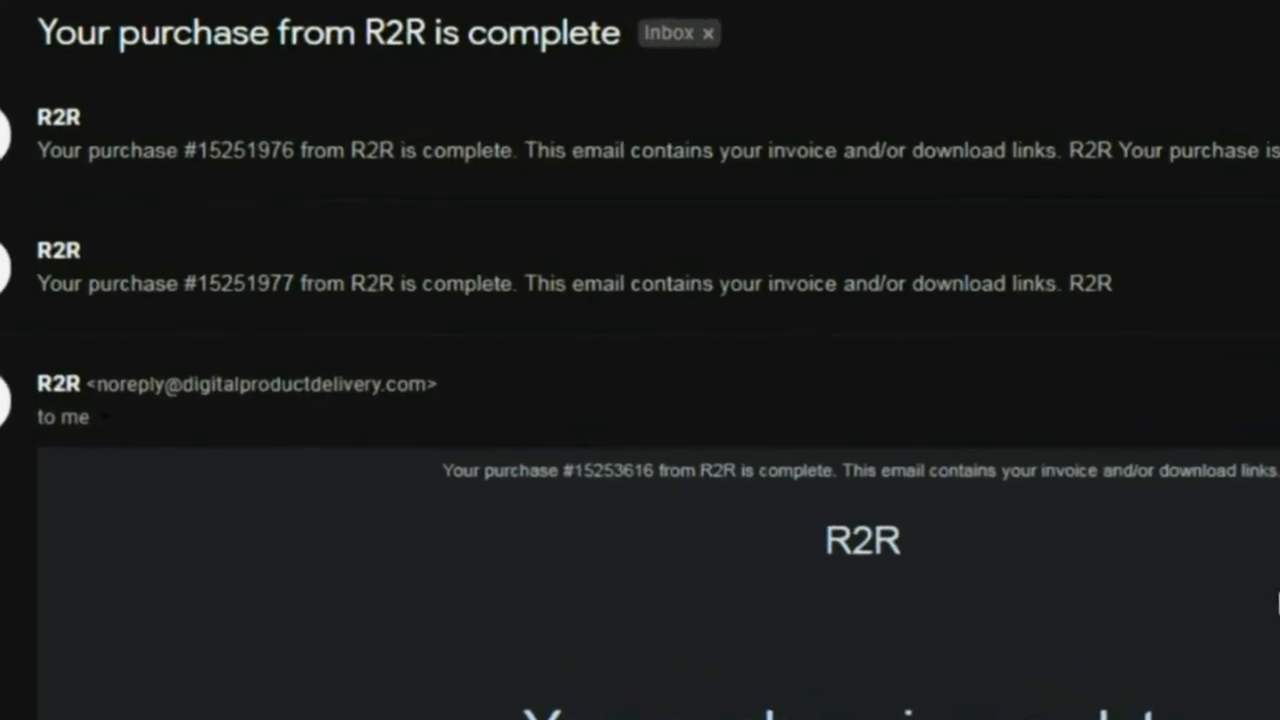
scroll(down, 3)
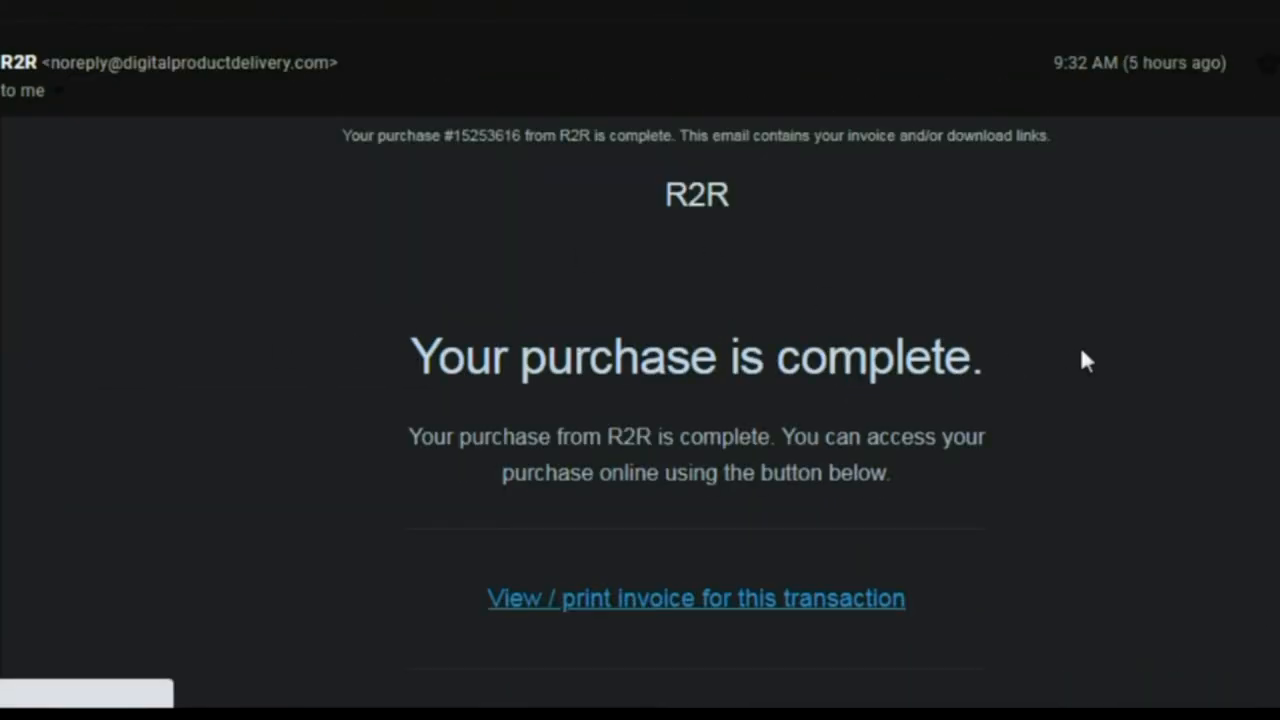
scroll(down, 3)
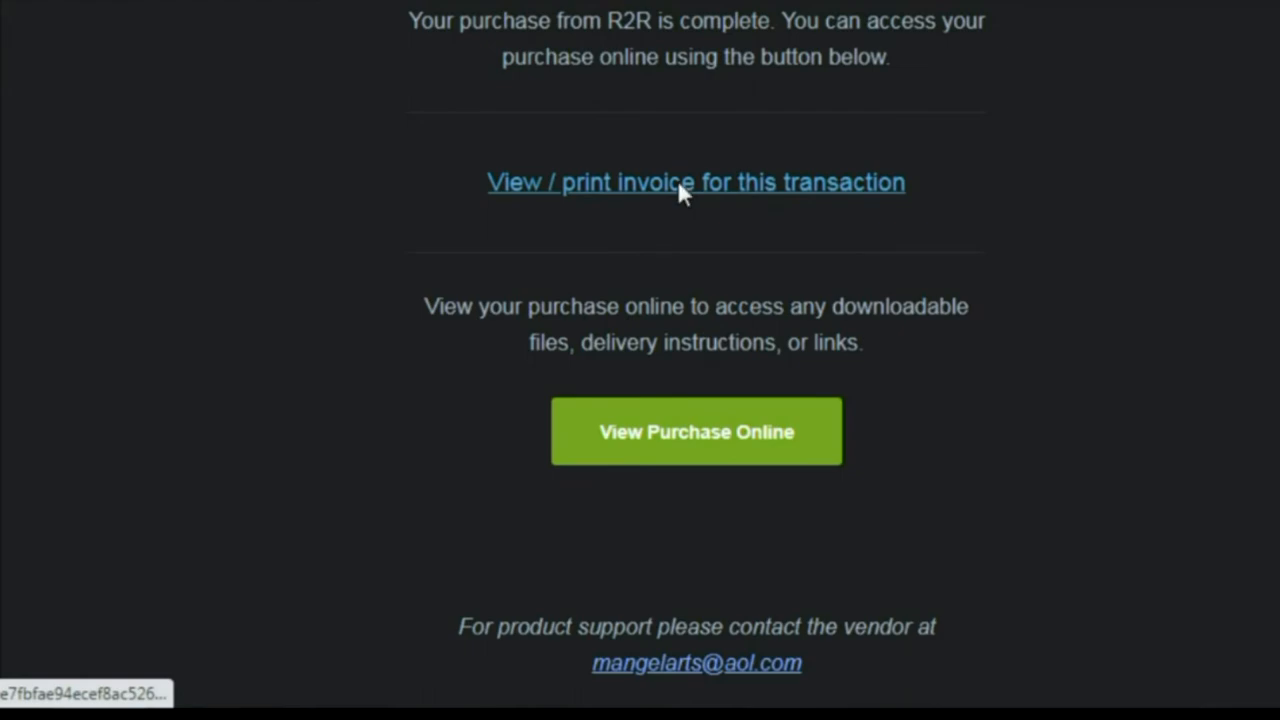
scroll(down, 3)
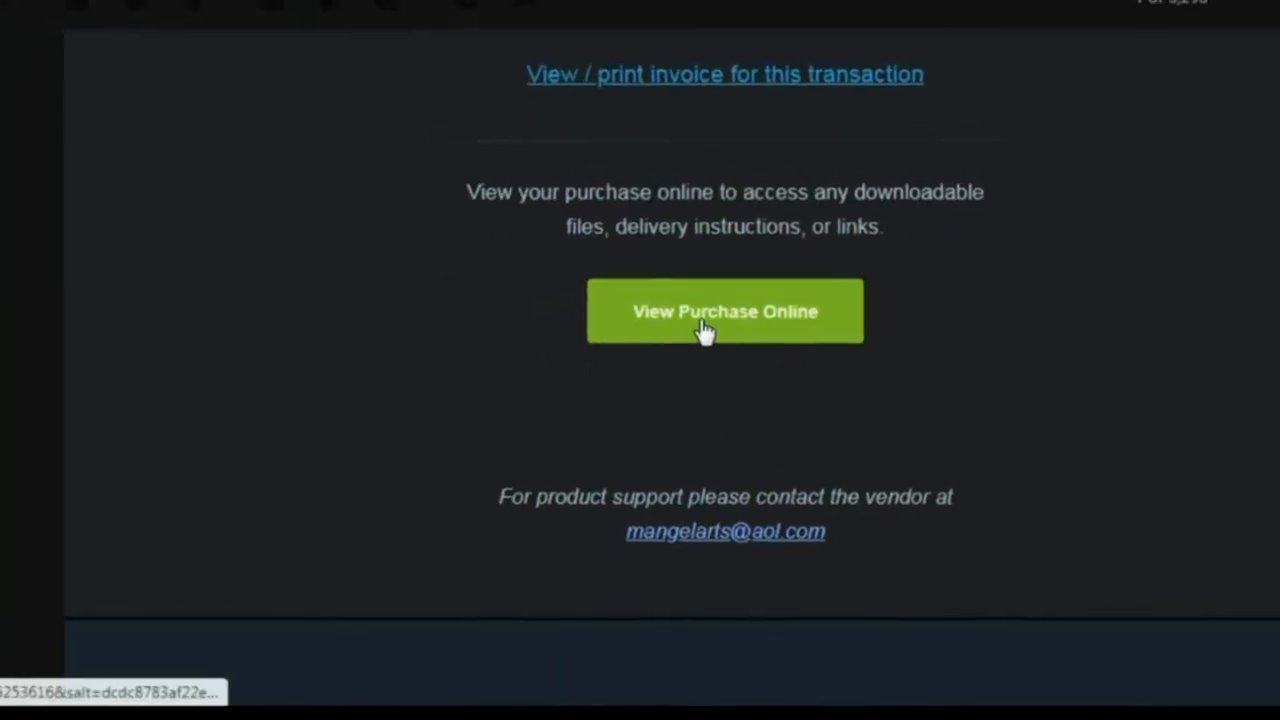
click(725, 311)
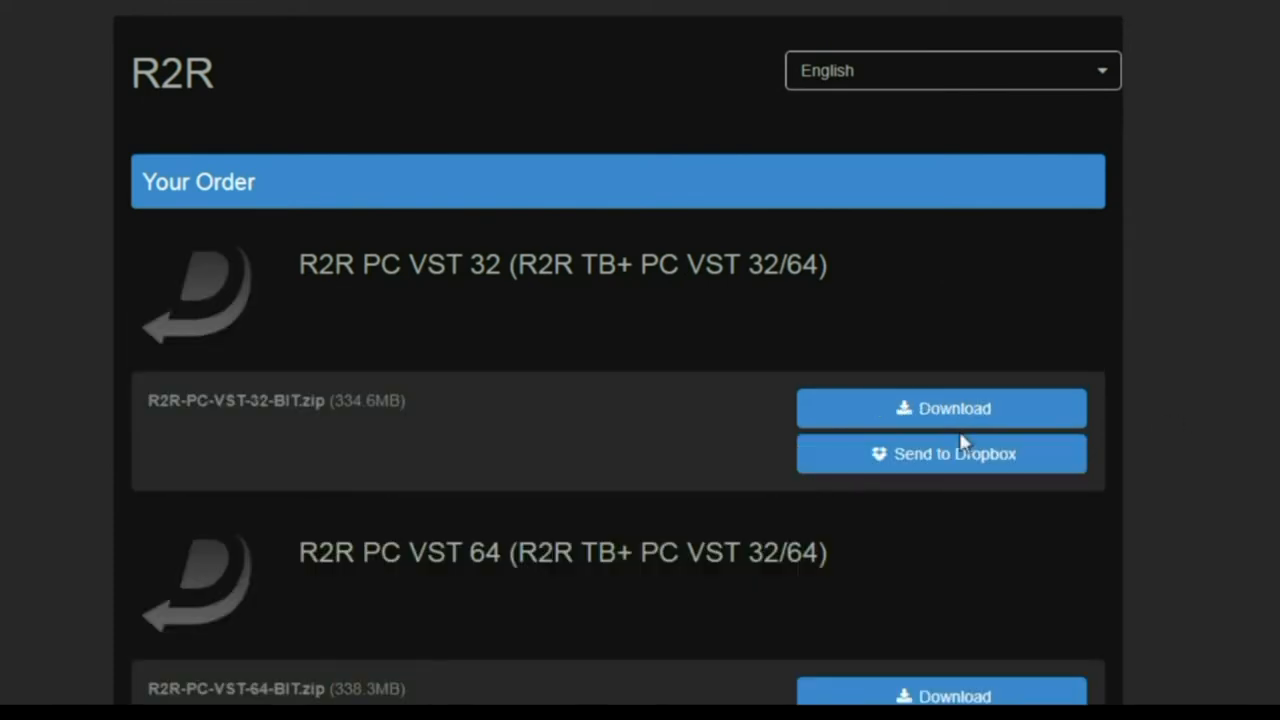
mouse_move(463, 296)
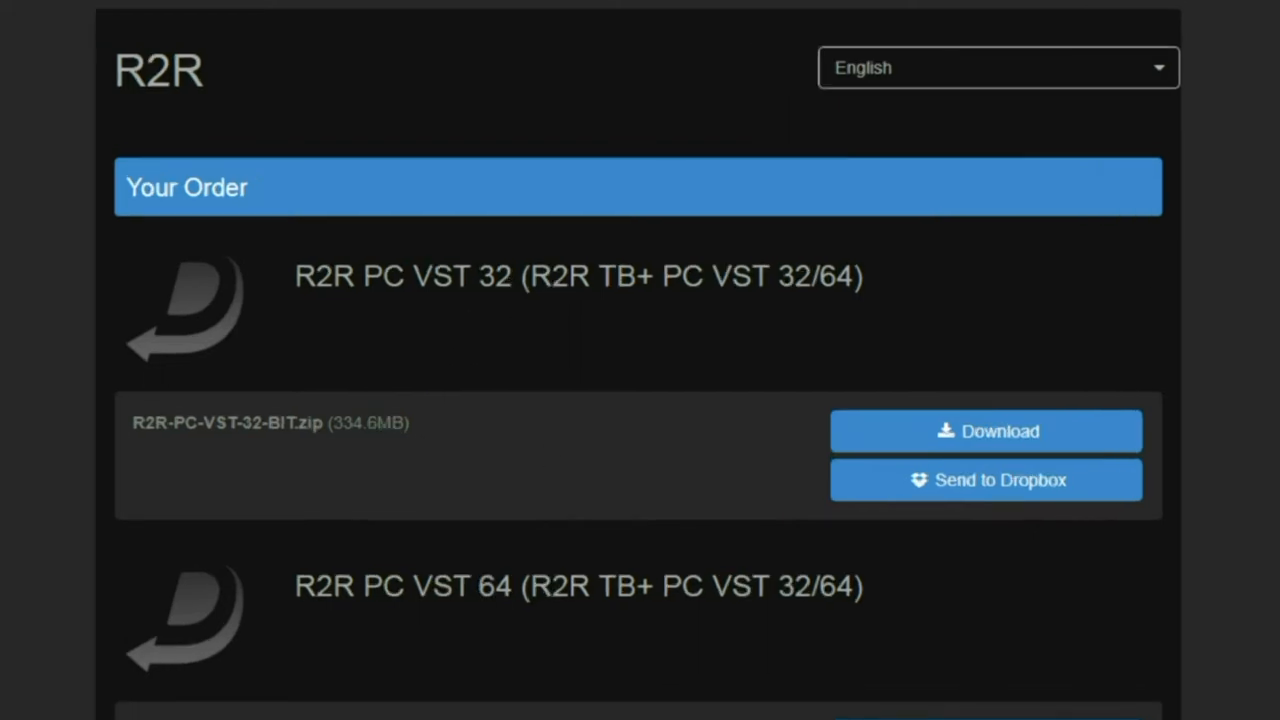
scroll(down, 3)
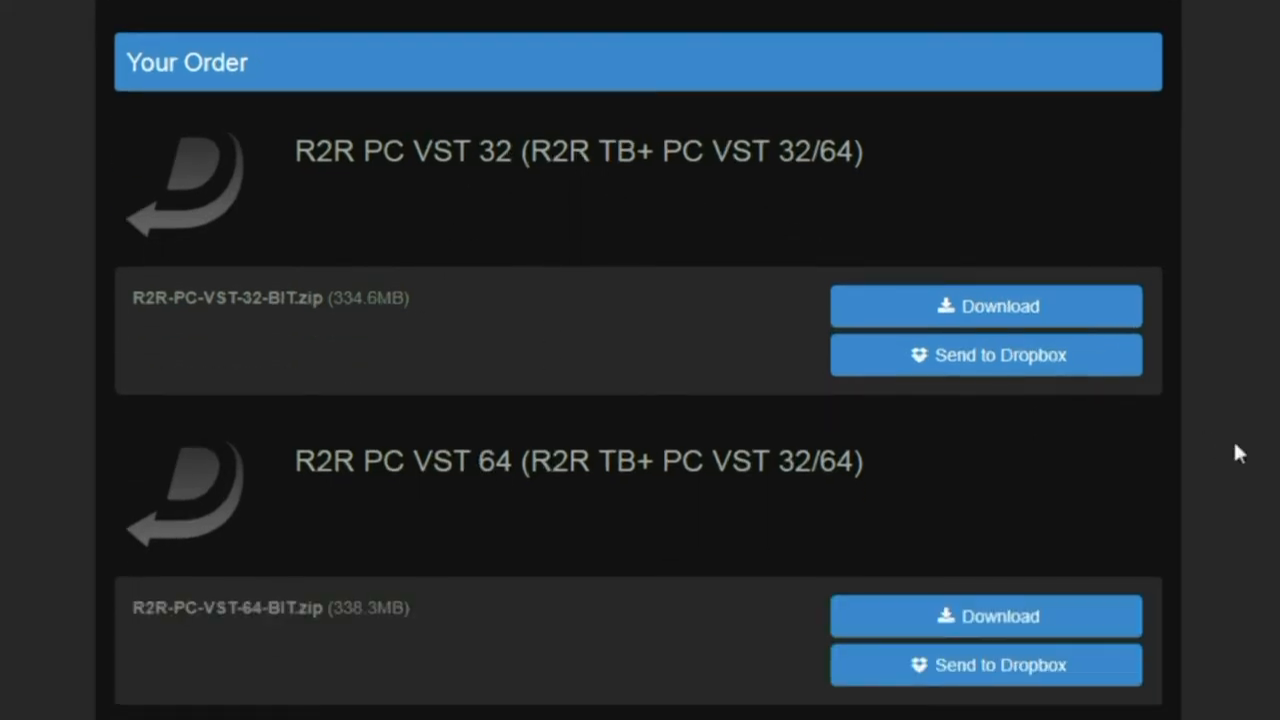
scroll(down, 3)
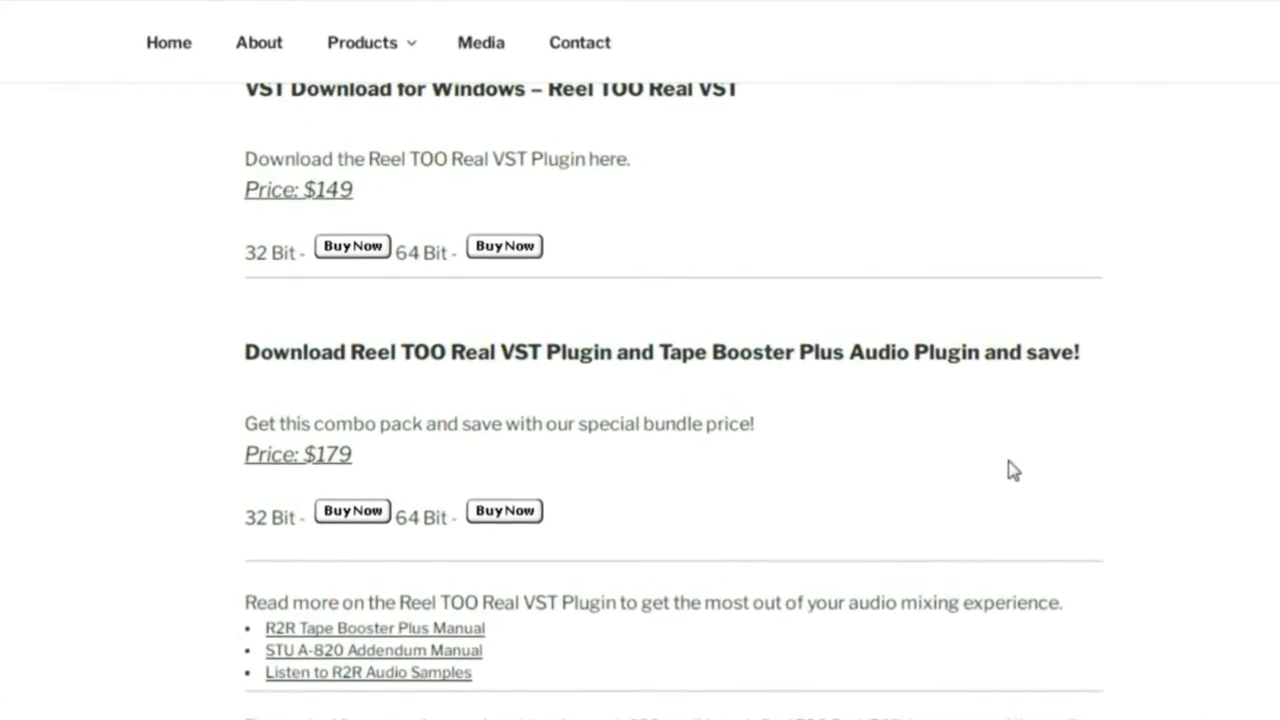
Scroll the CDSoundMaster page to the $179 Reel TOO Real and Tape Booster Plus bundle
scroll(down, 3)
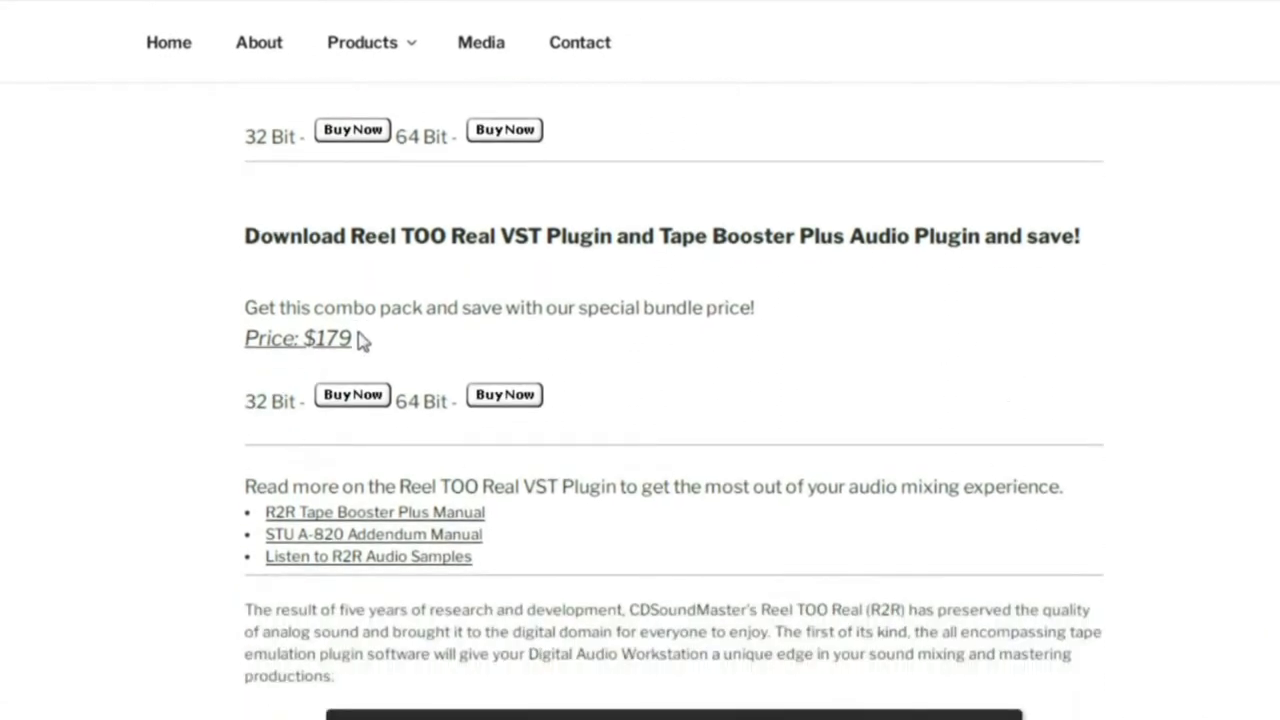
mouse_move(1016, 433)
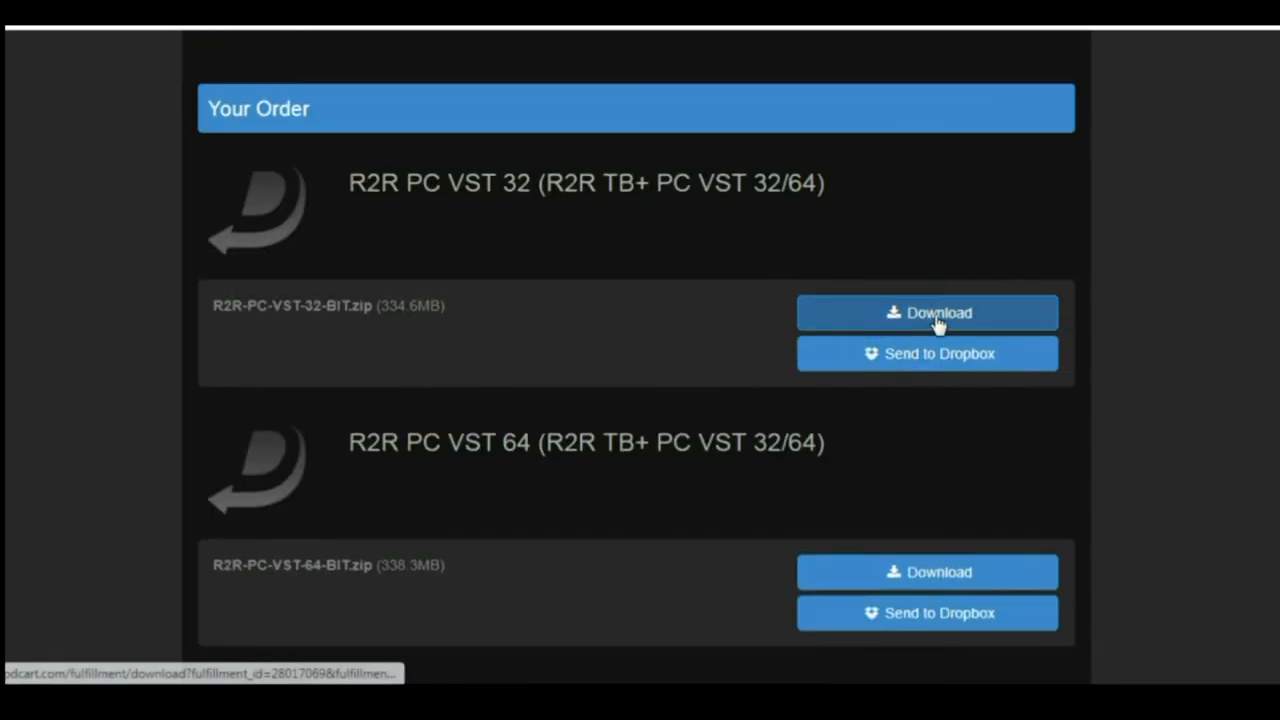
Scroll the order page down to the T-B PLUS PC VST 32-bit and 64-bit zips
scroll(down, 3)
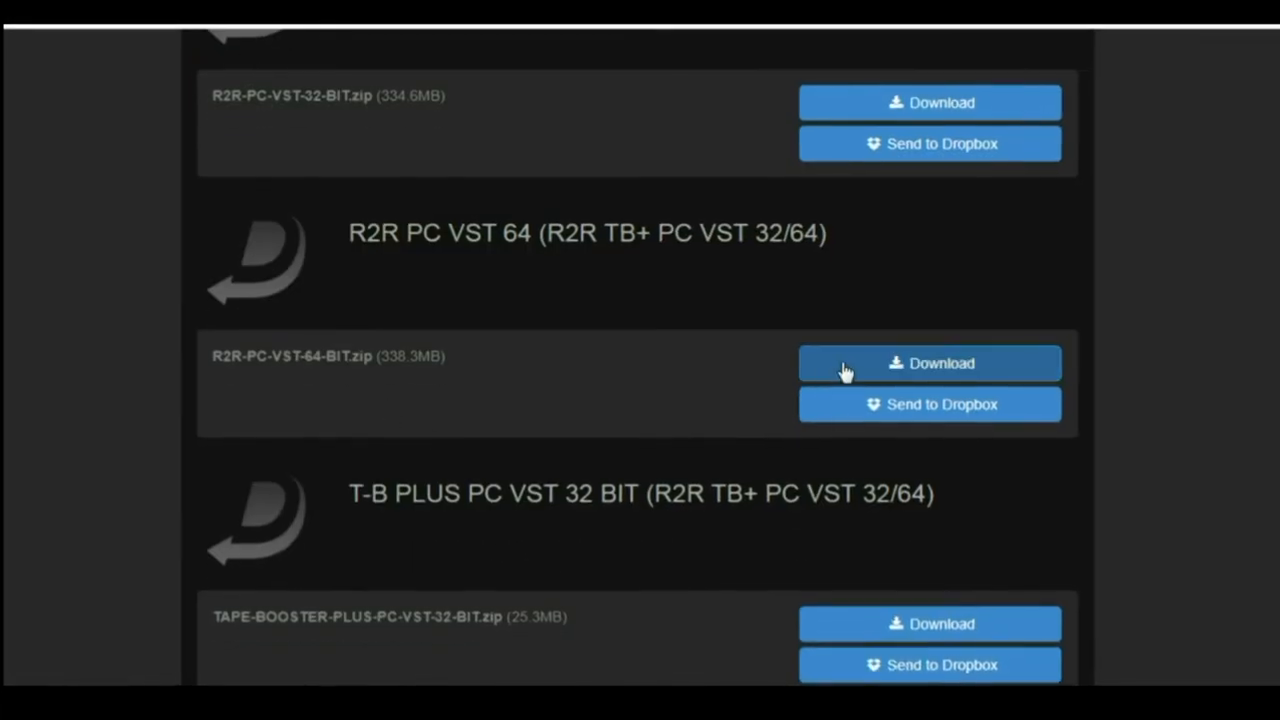
scroll(down, 3)
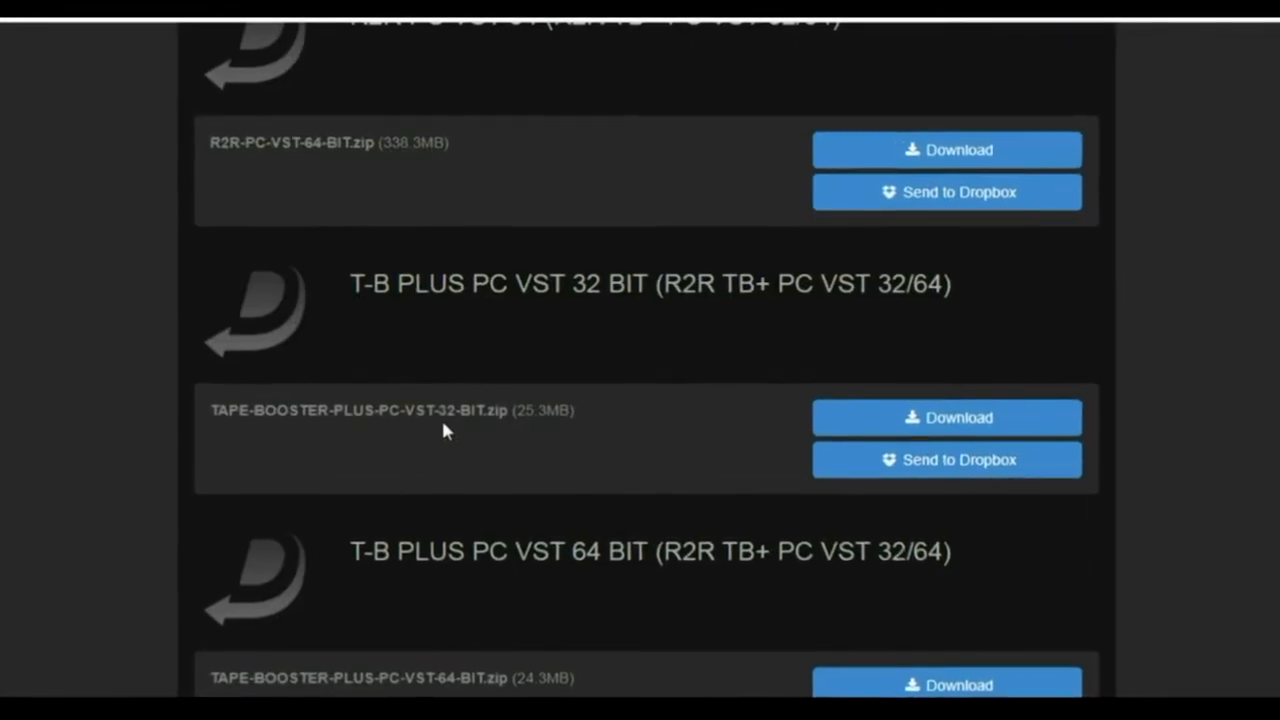
scroll(down, 3)
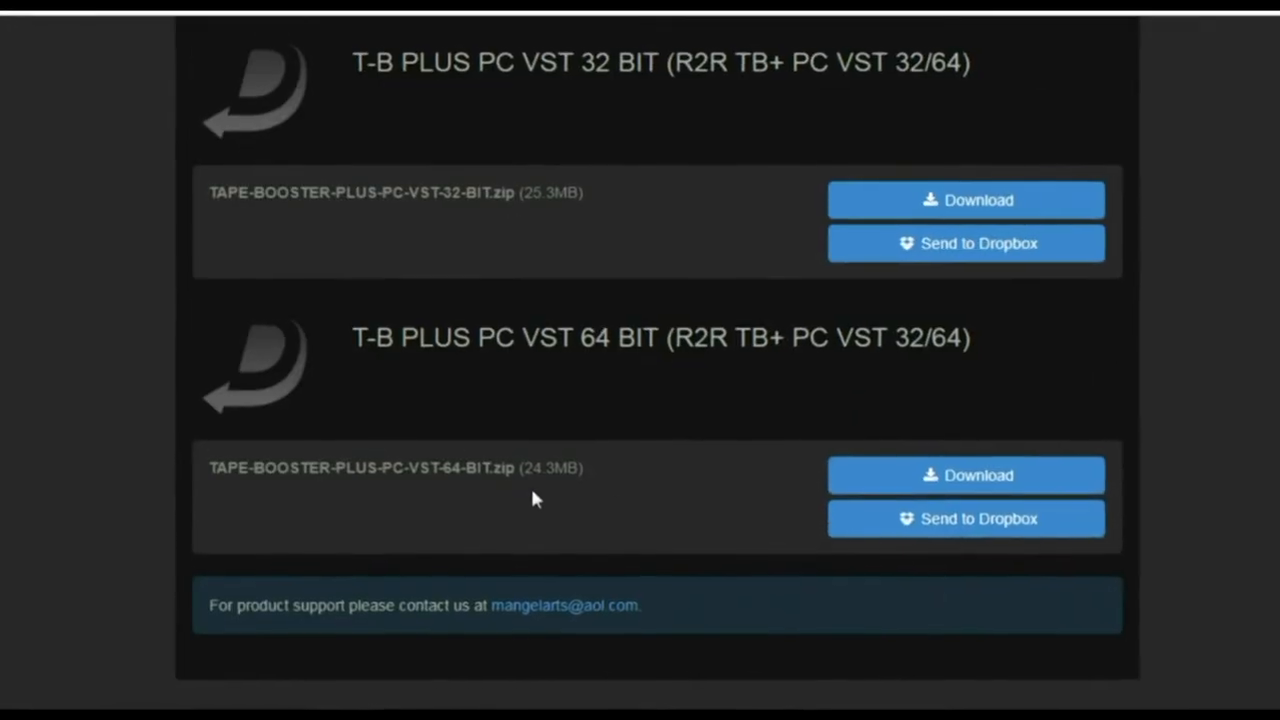
scroll(down, 3)
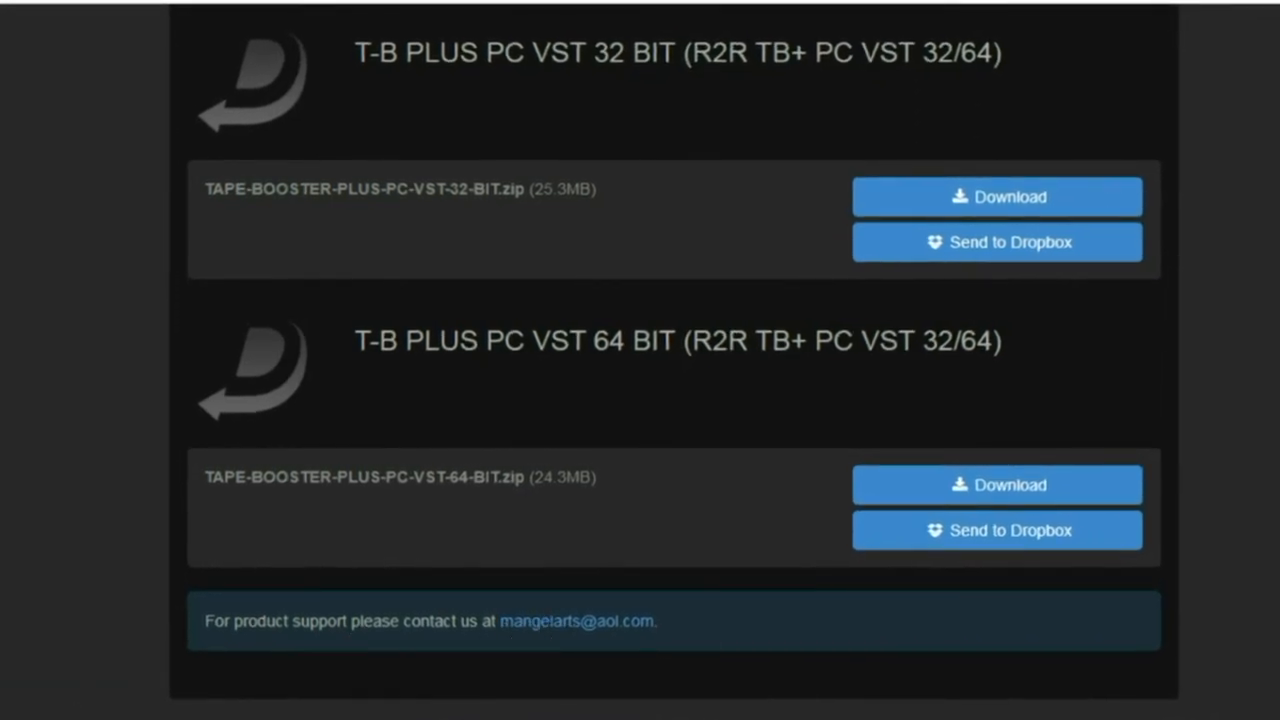
mouse_move(578, 635)
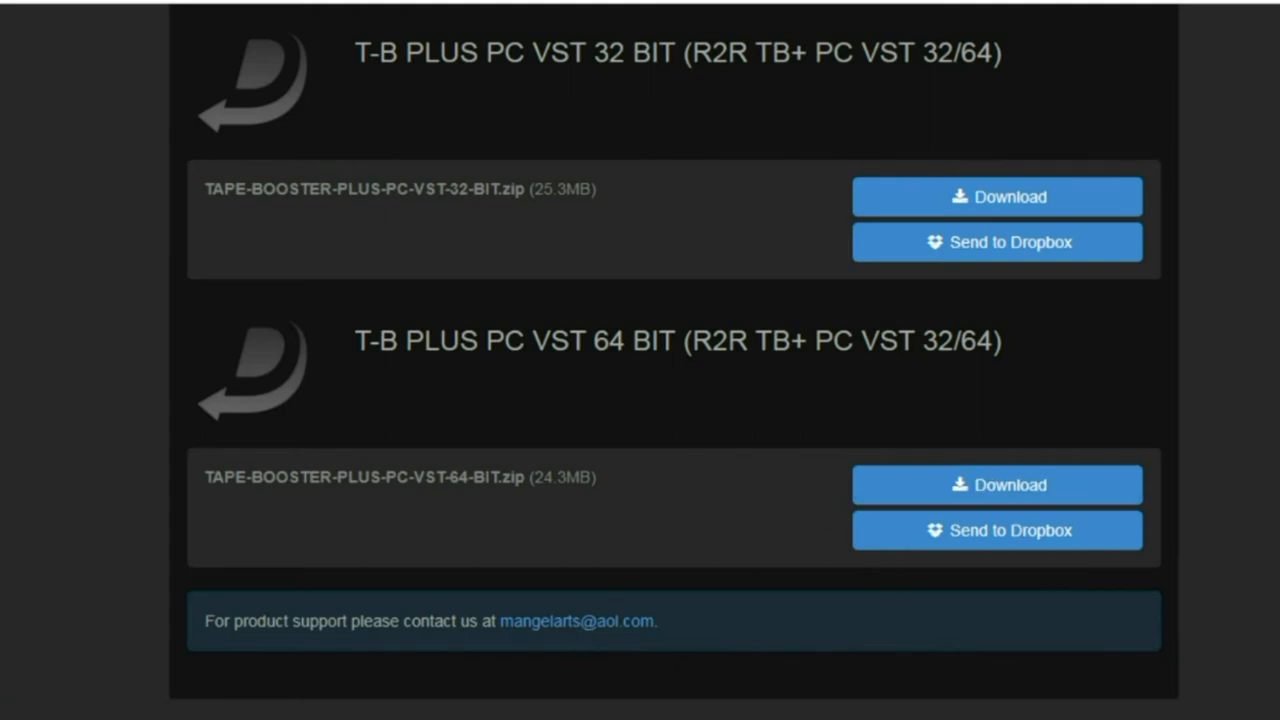
scroll(down, 3)
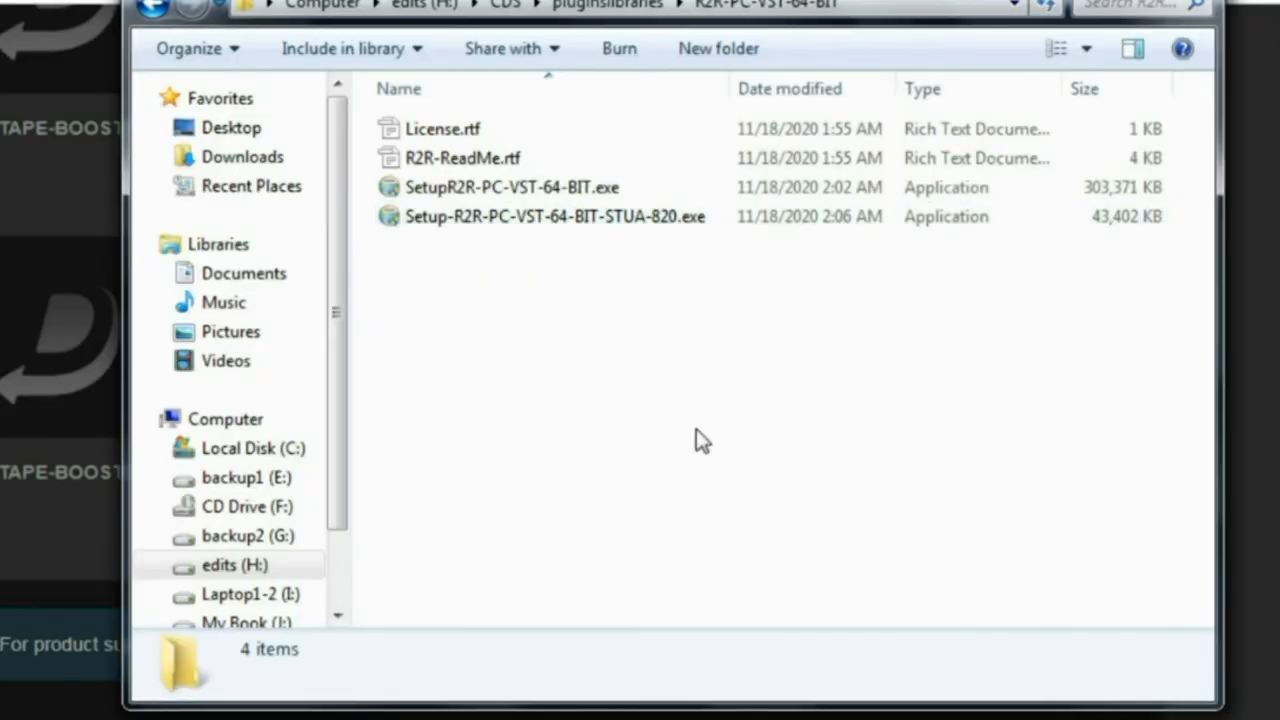
Inspect both R2R 64-bit setup installers, ending on the 42.3 MB STUA-820 one
click(510, 187)
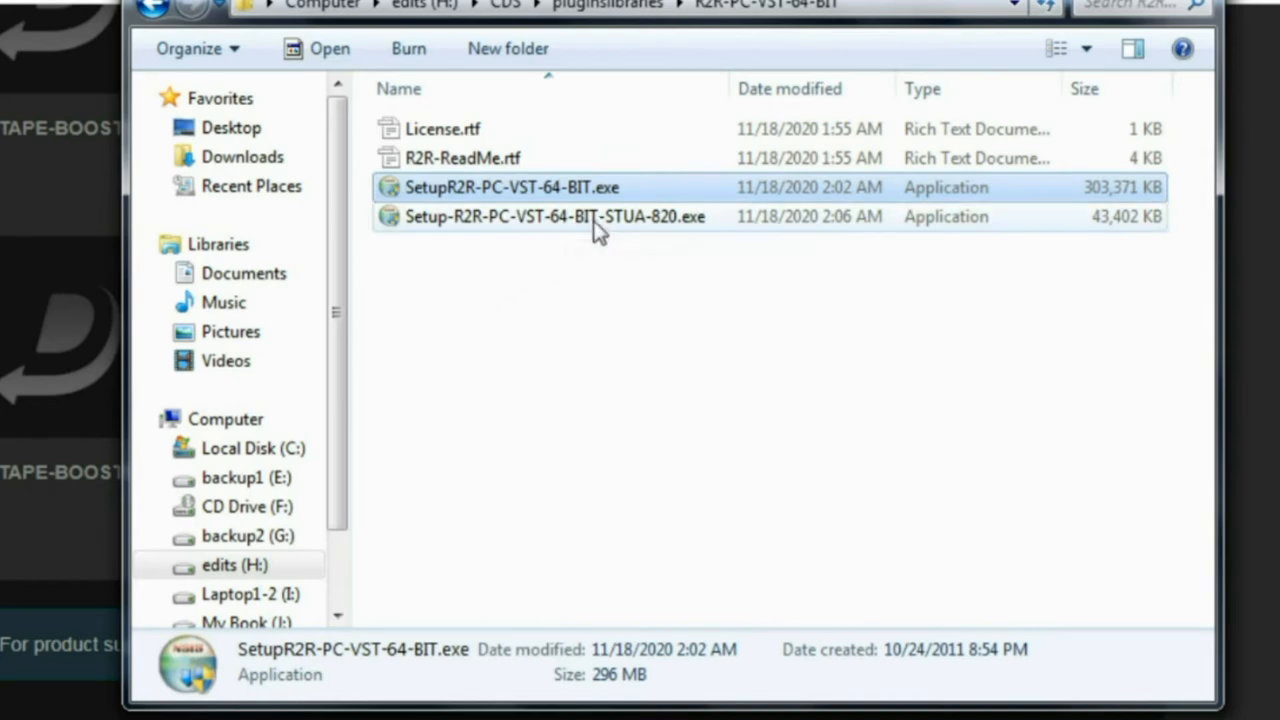
mouse_move(555, 330)
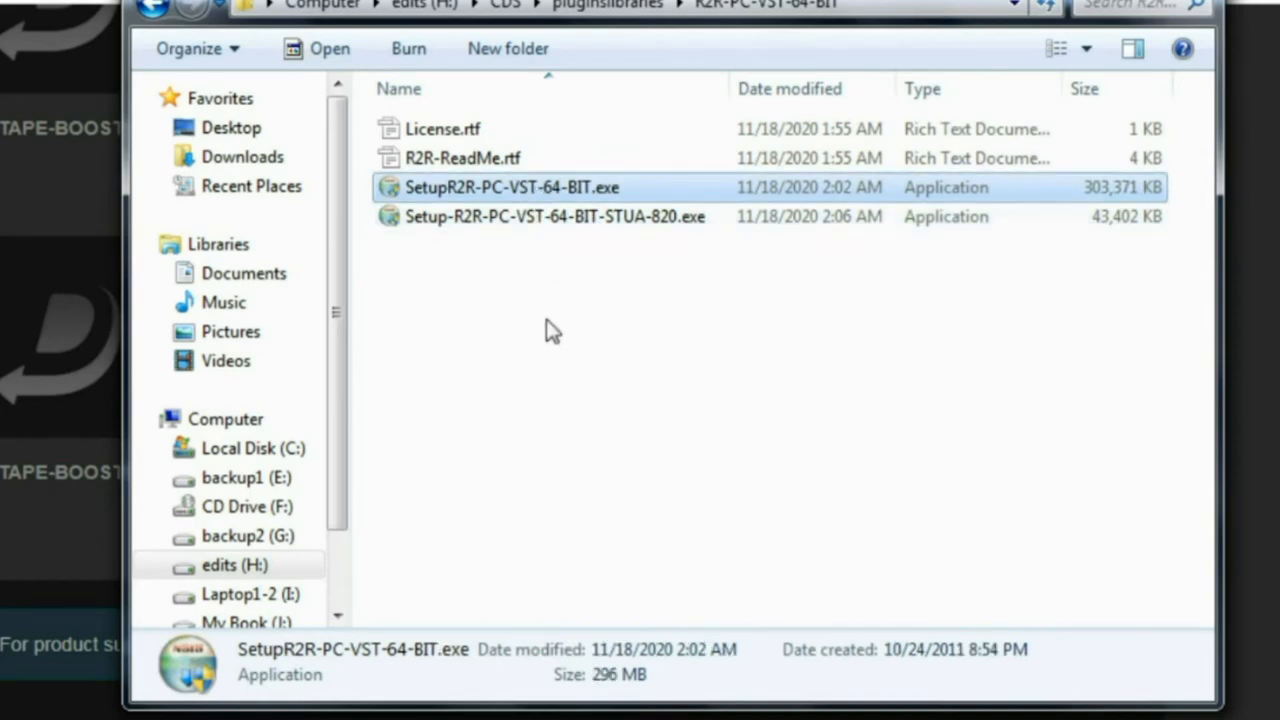
click(555, 216)
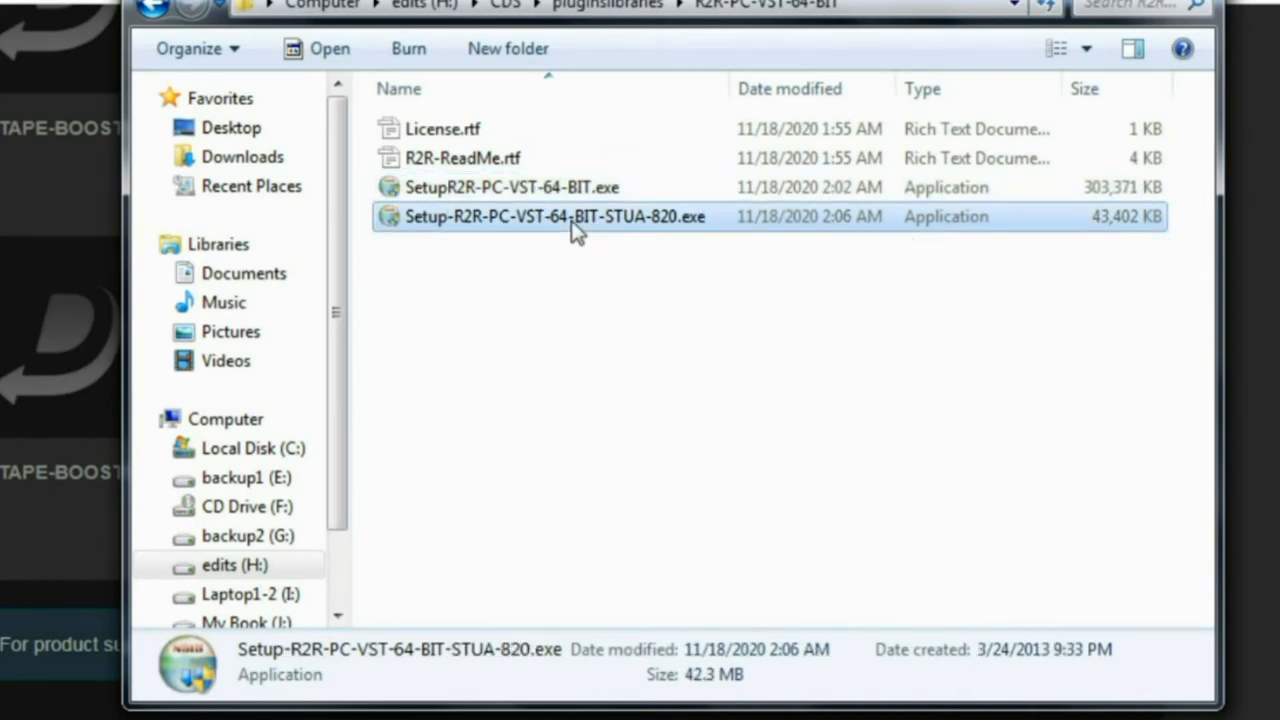
mouse_move(638, 235)
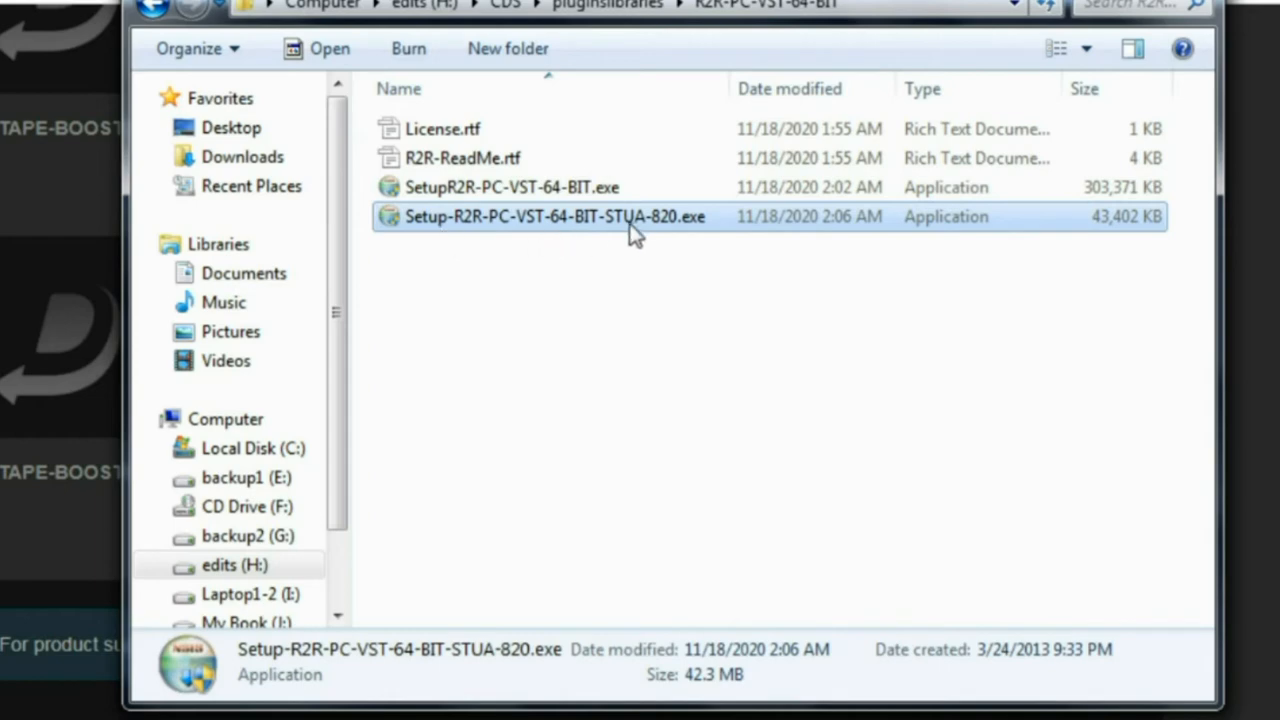
mouse_move(708, 360)
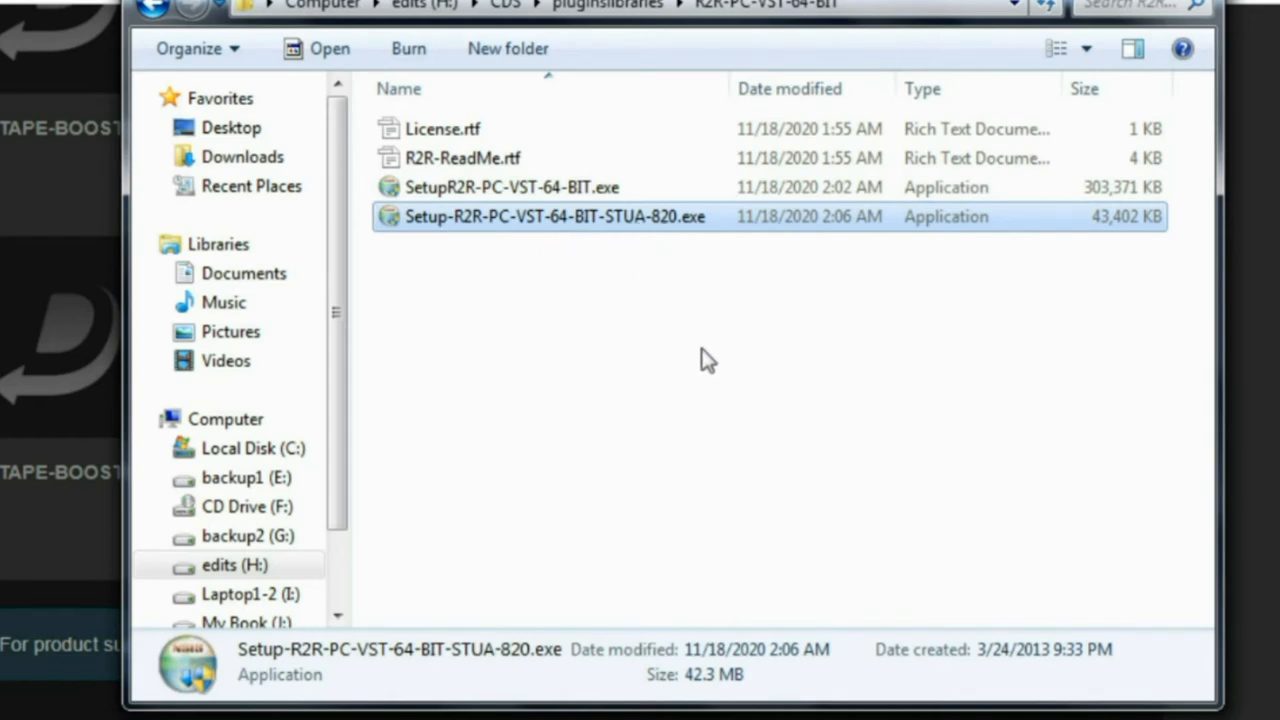
mouse_move(595, 338)
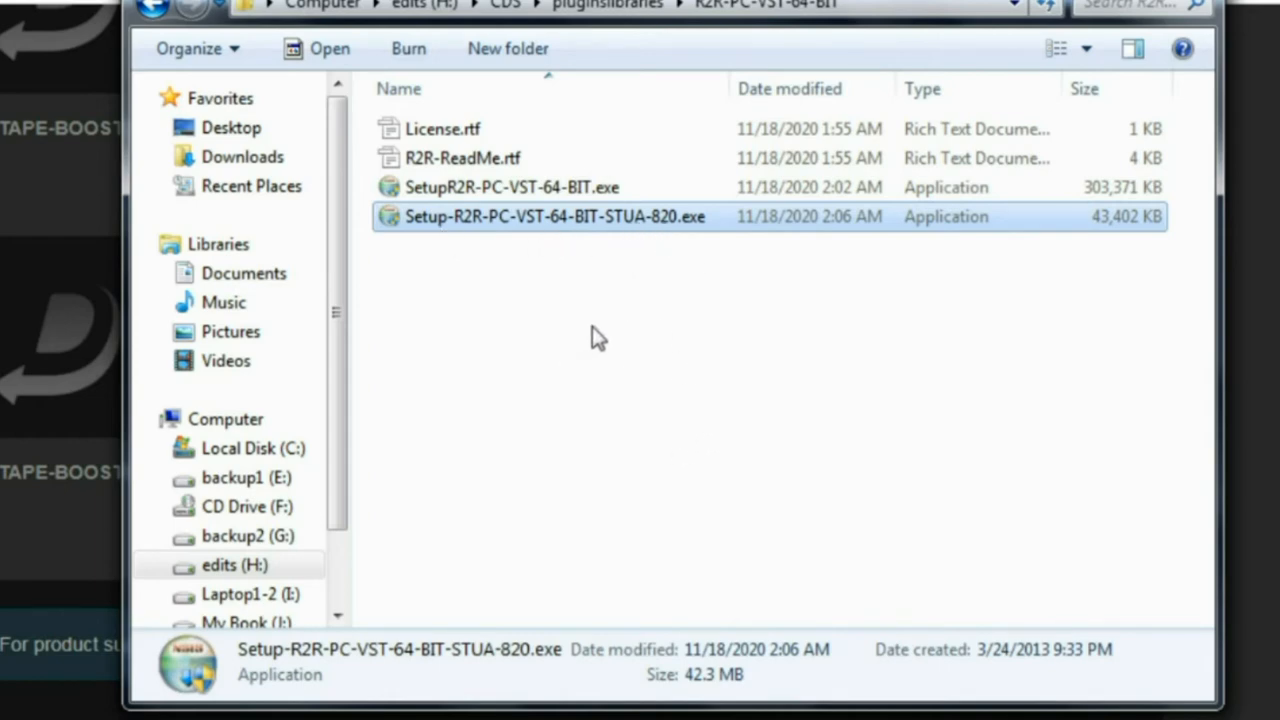
Run the 64-bit R2R setup as administrator and accept the license agreement
right_click(555, 216)
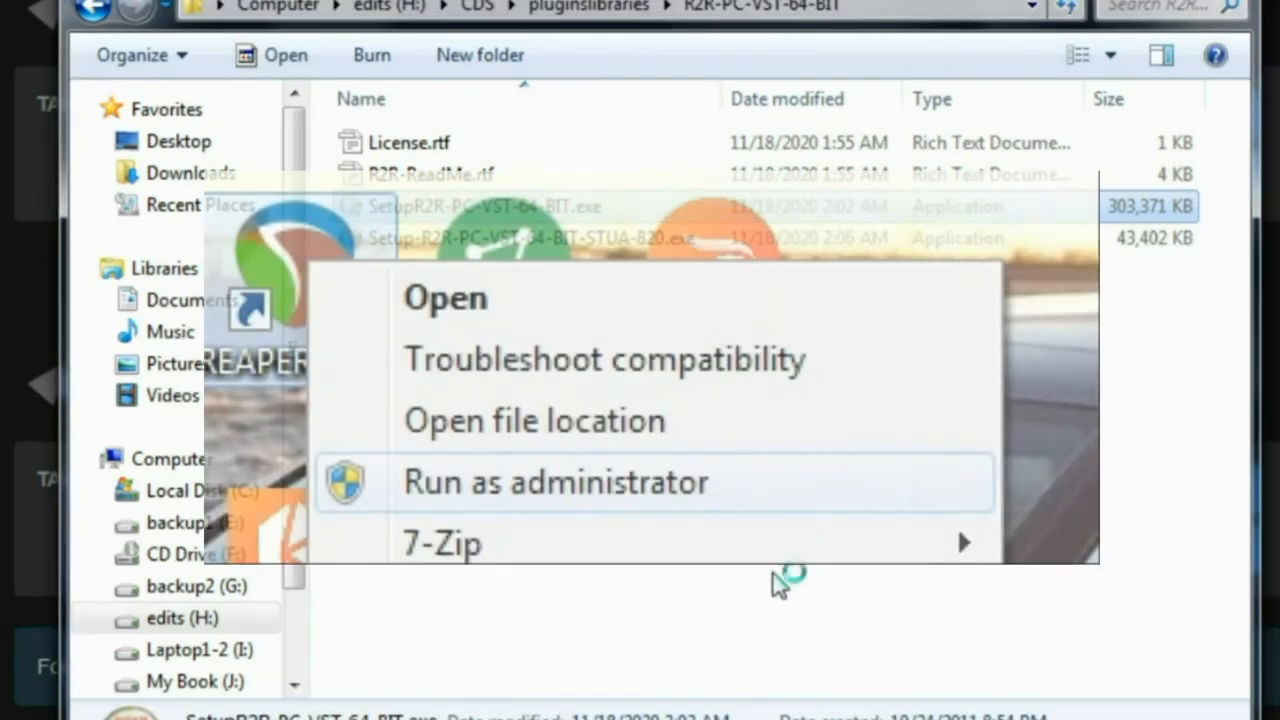
mouse_move(660, 695)
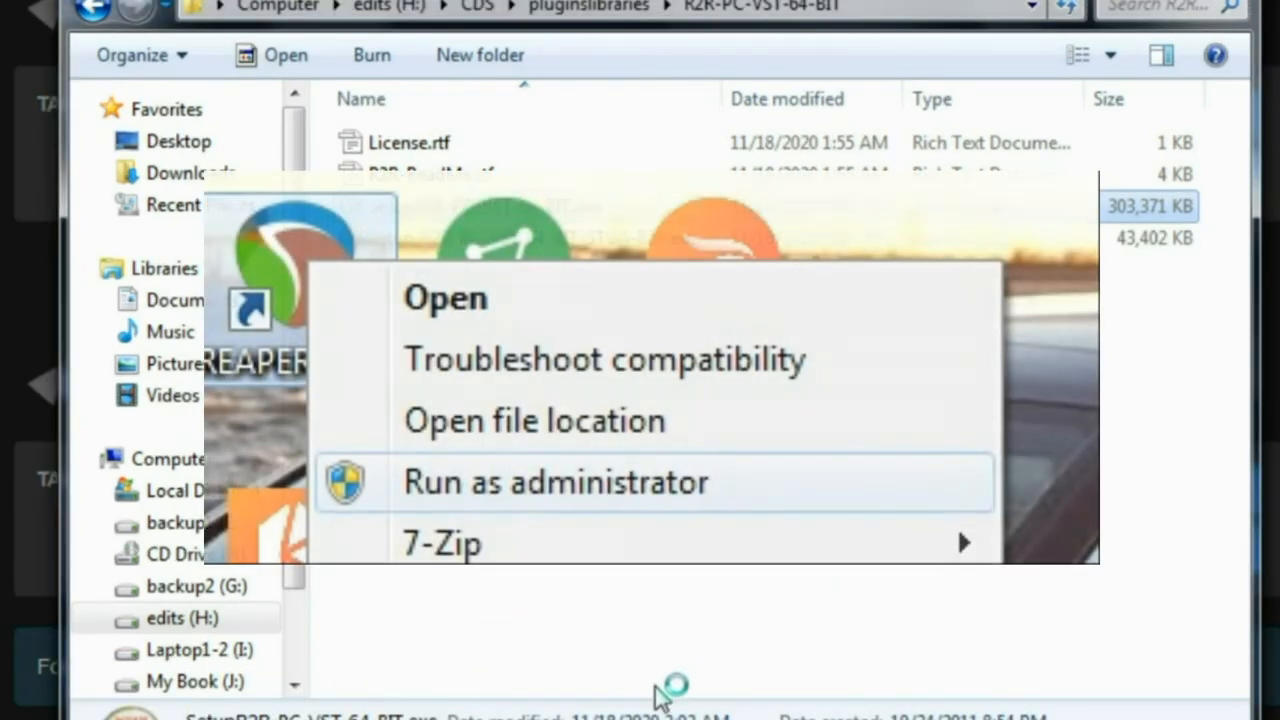
click(555, 481)
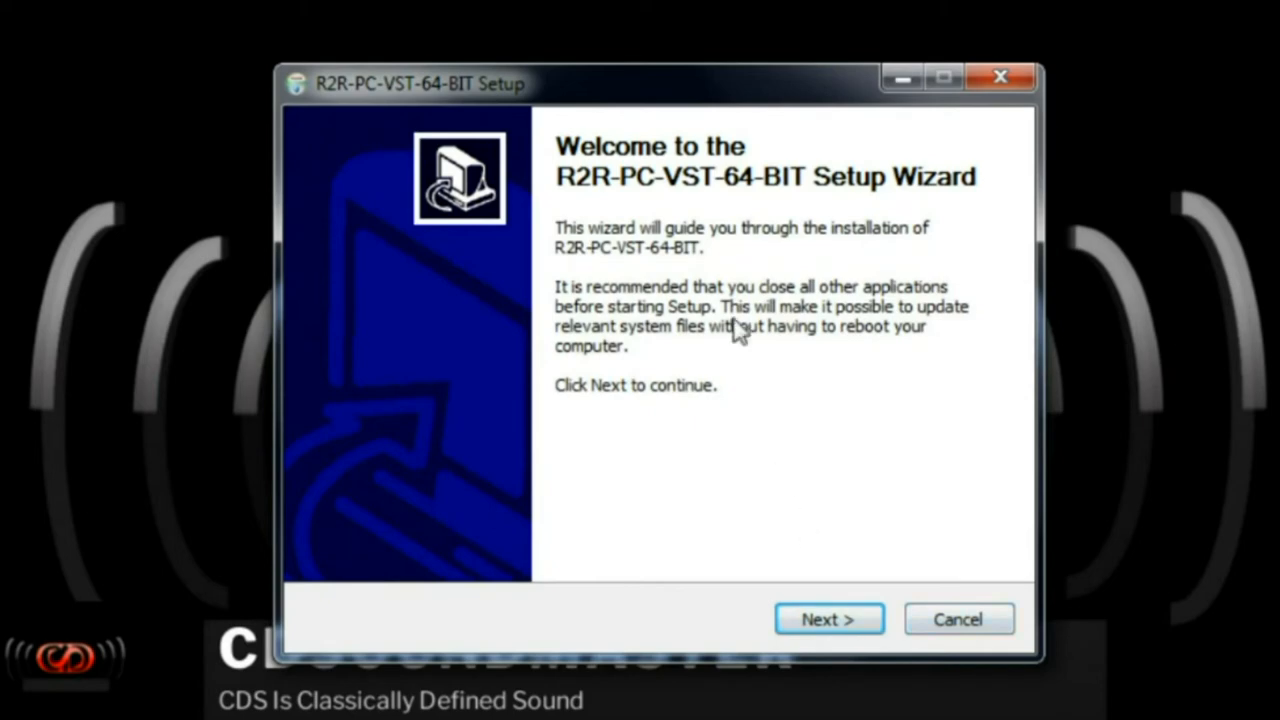
click(829, 619)
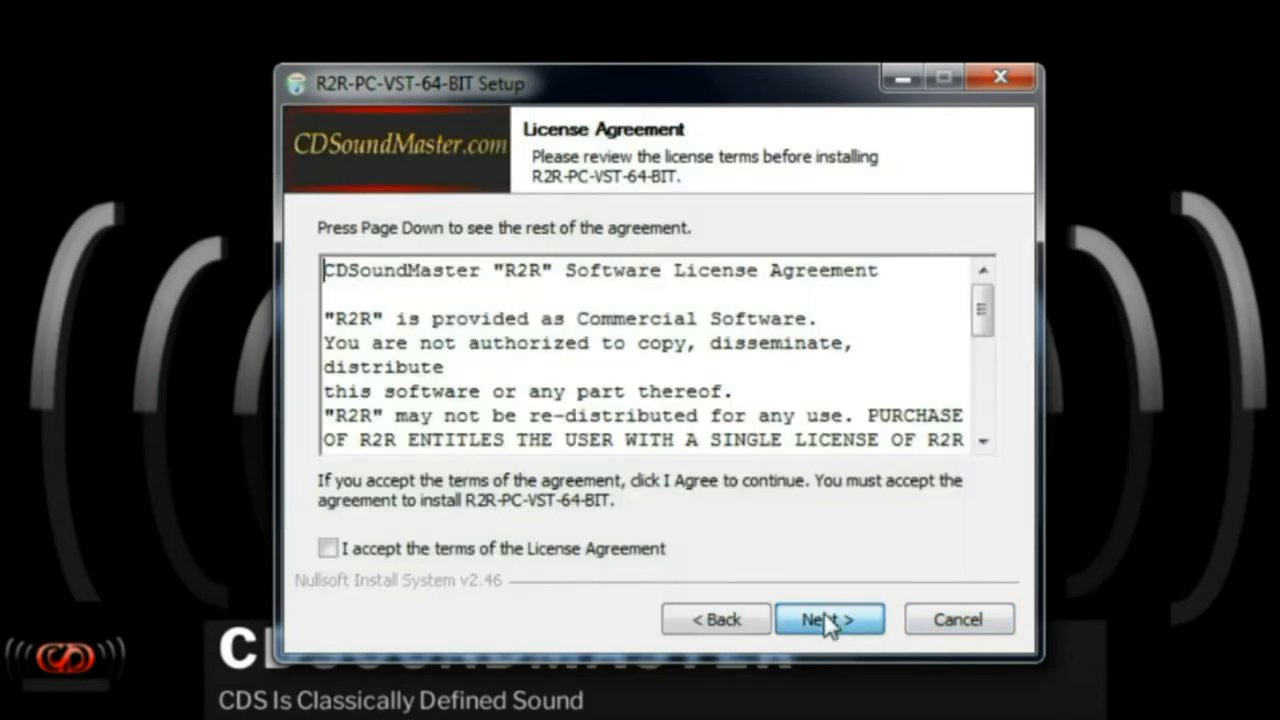
click(328, 548)
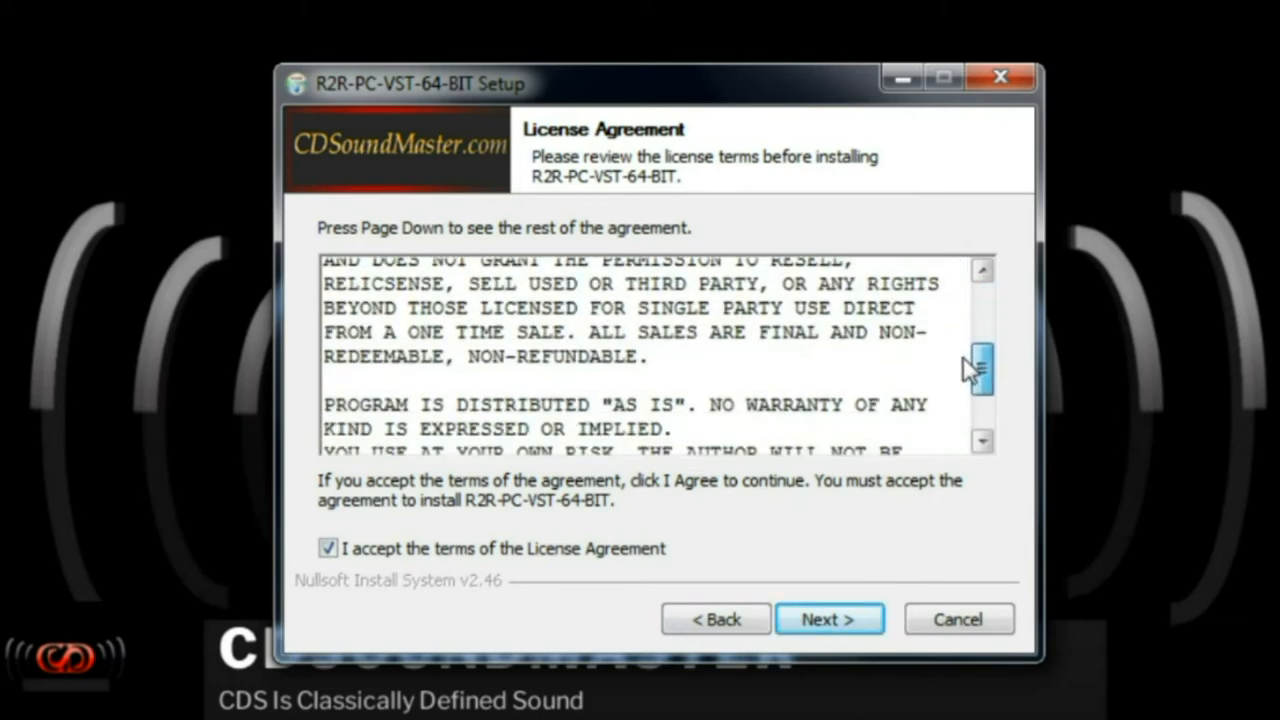
scroll(down, 3)
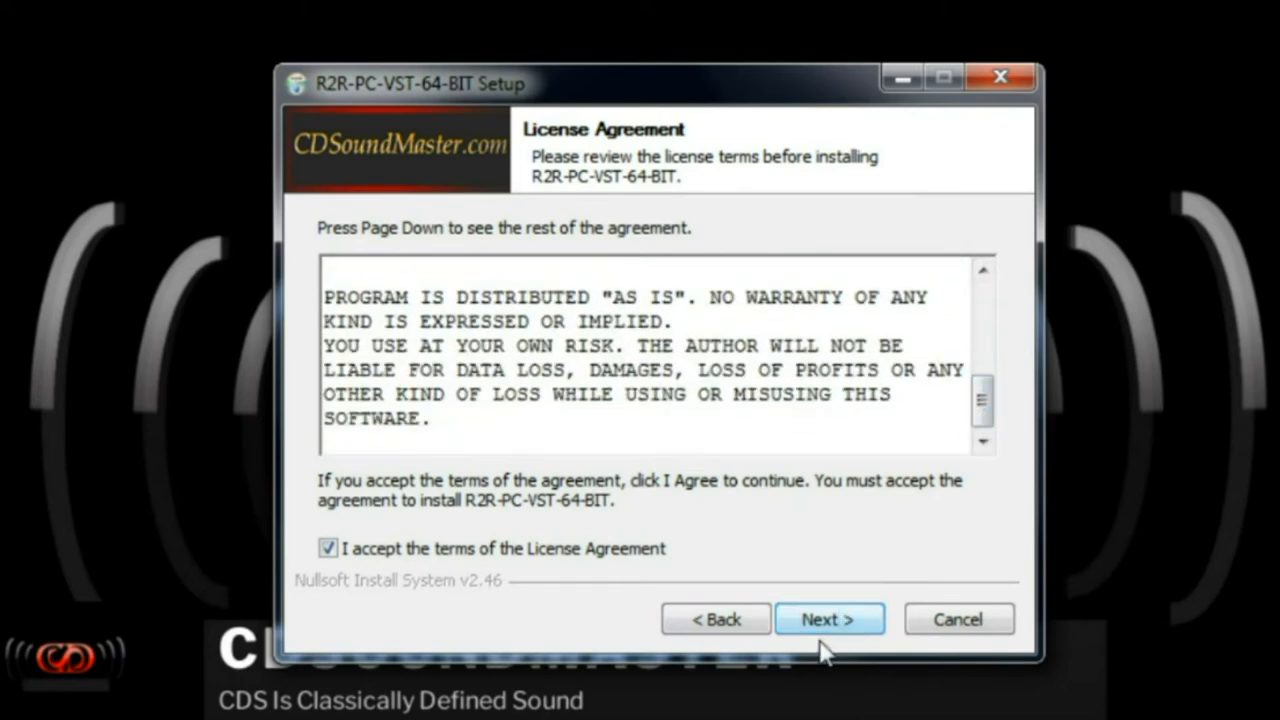
click(828, 619)
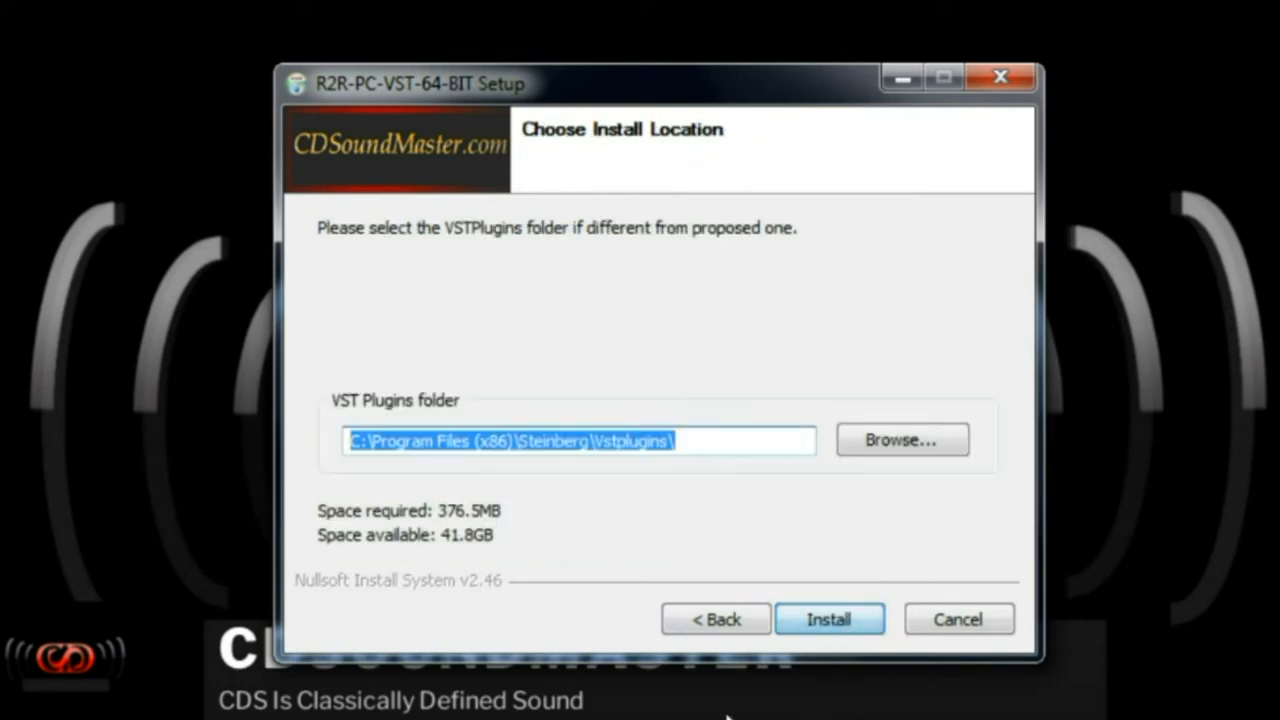
Install into C:\Program Files\Steinberg\Vstplugins\ and close the finished wizard
click(899, 440)
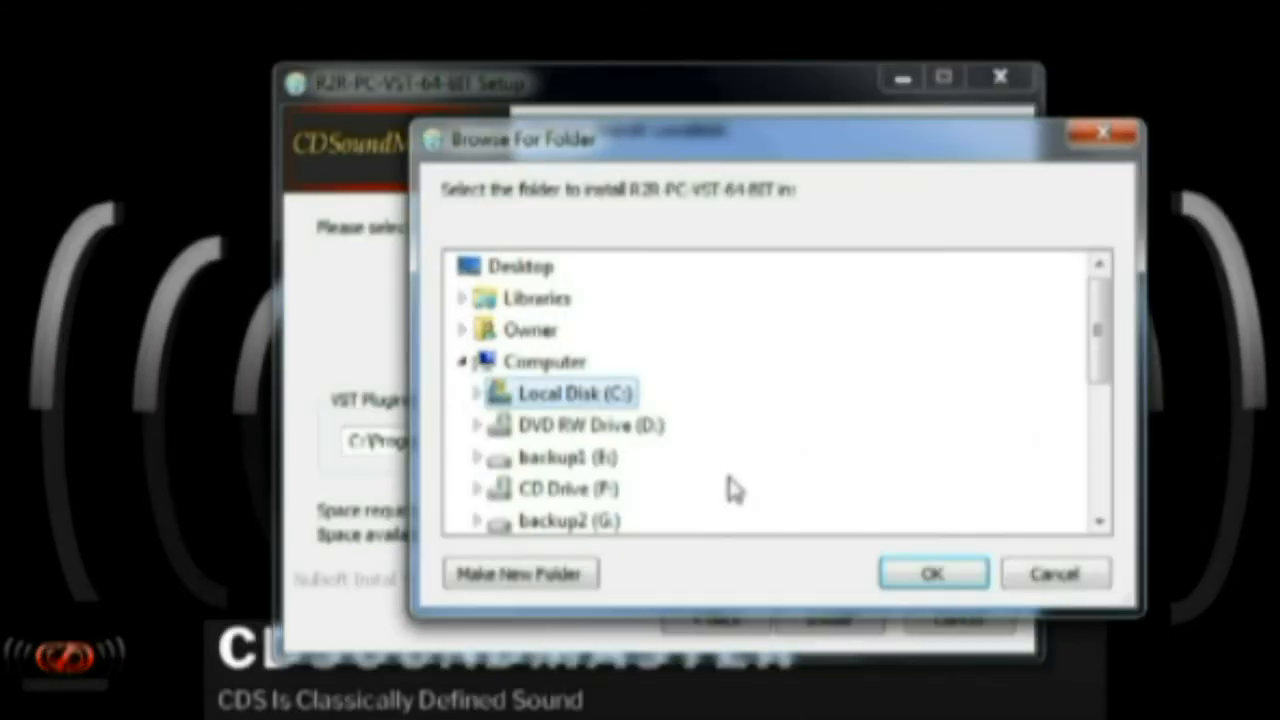
click(931, 573)
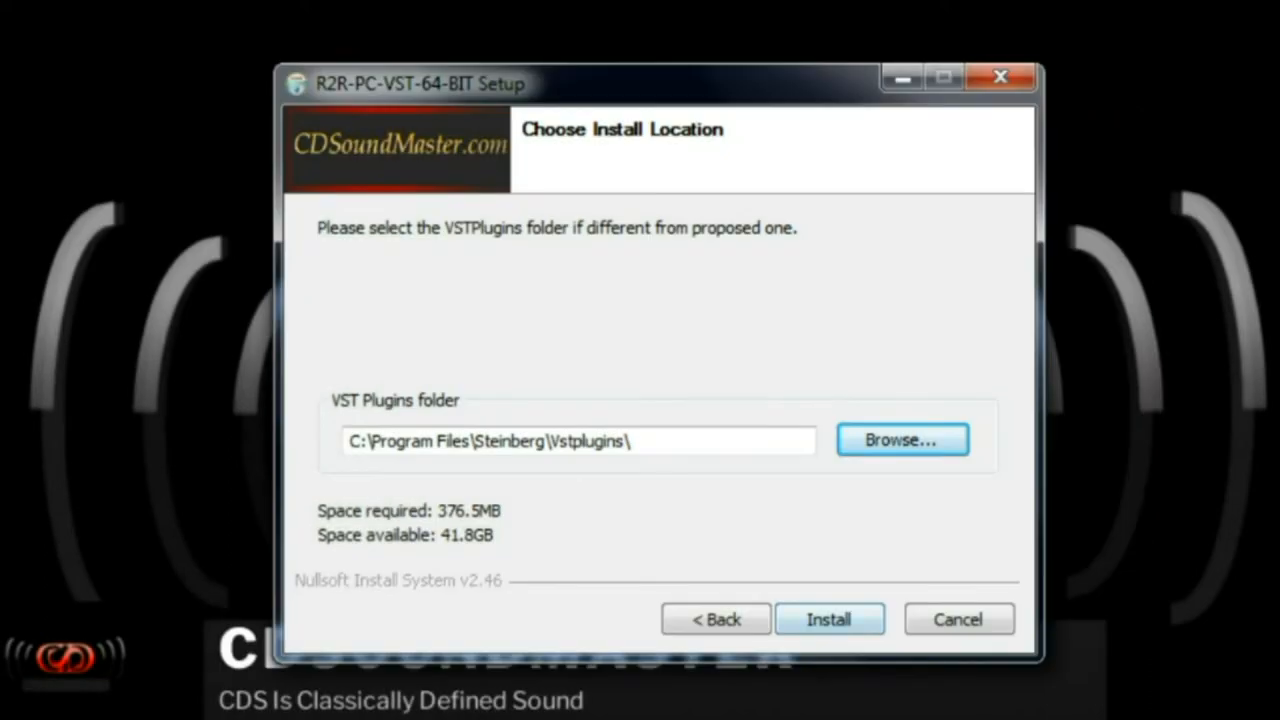
click(829, 619)
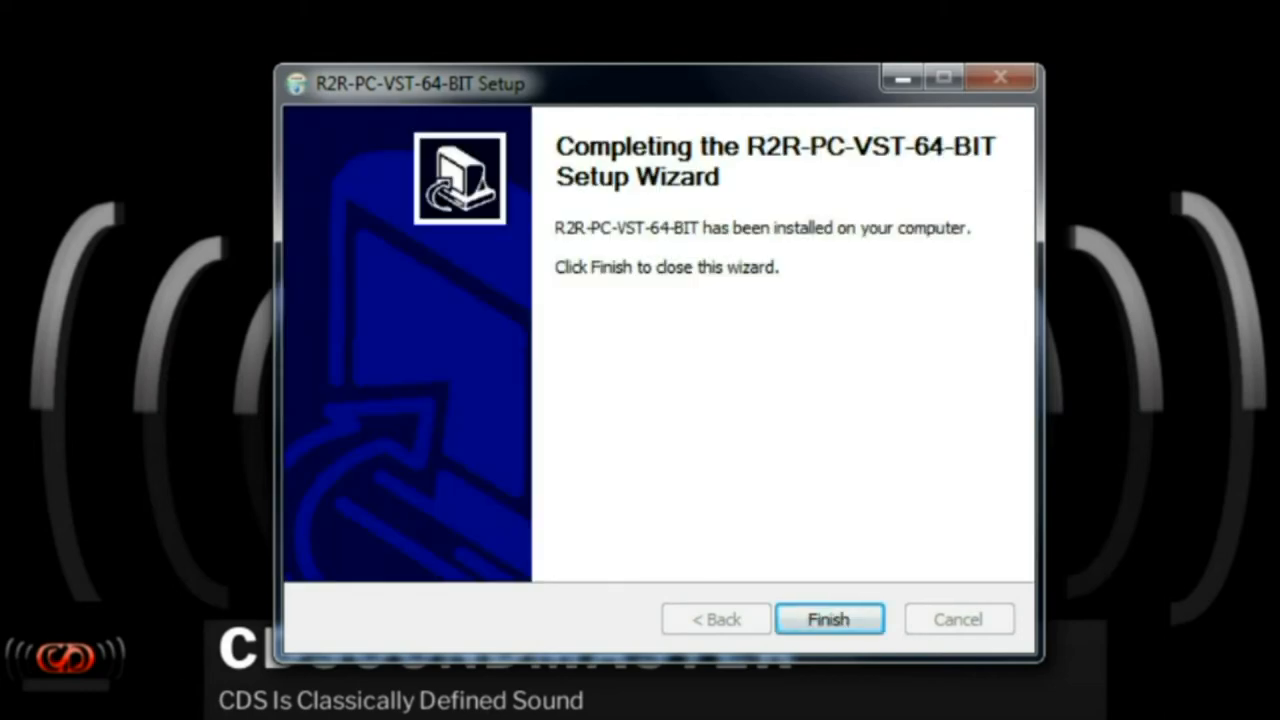
click(828, 618)
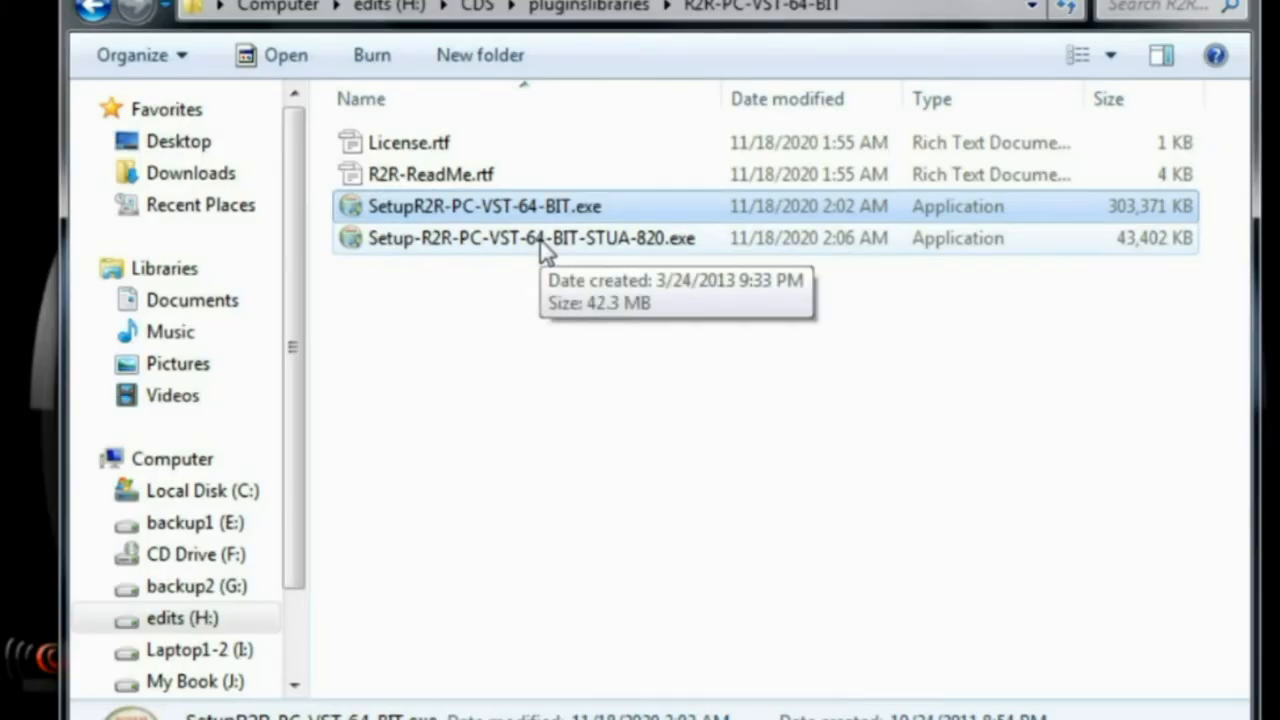
Run the STUA-820 installer as administrator, installing into the Steinberg Vstplugins folder
right_click(530, 238)
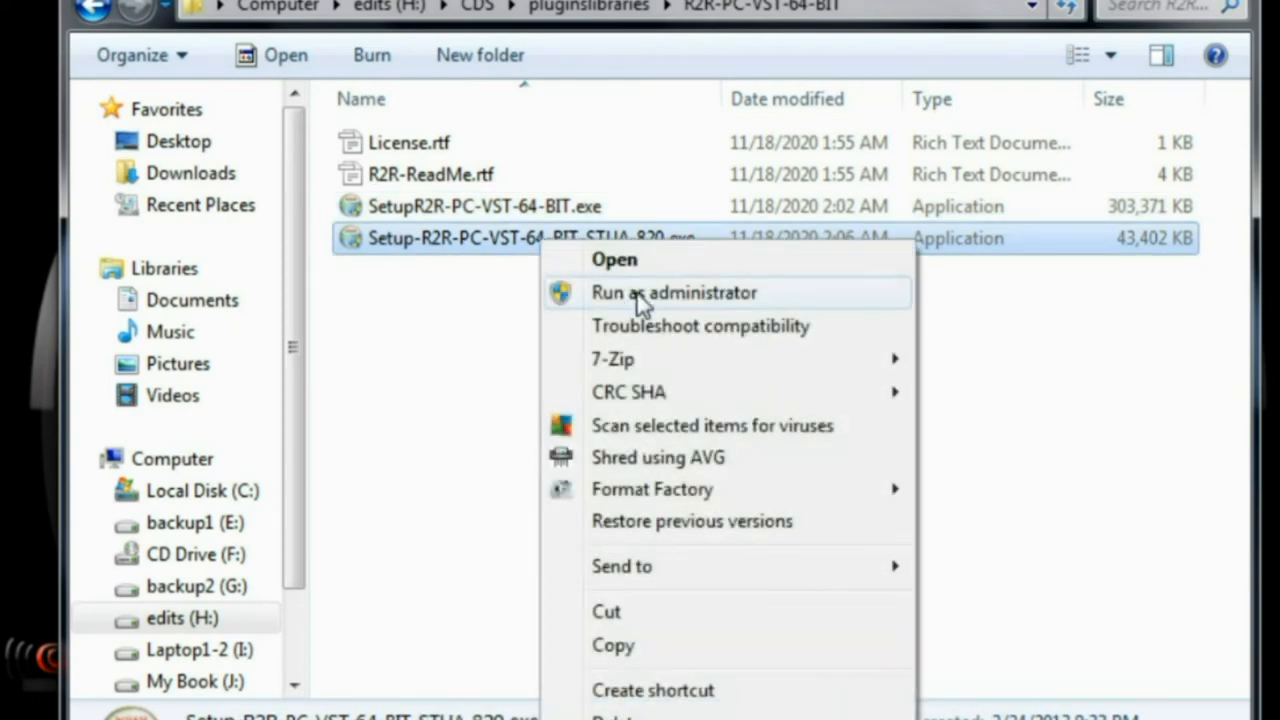
click(674, 292)
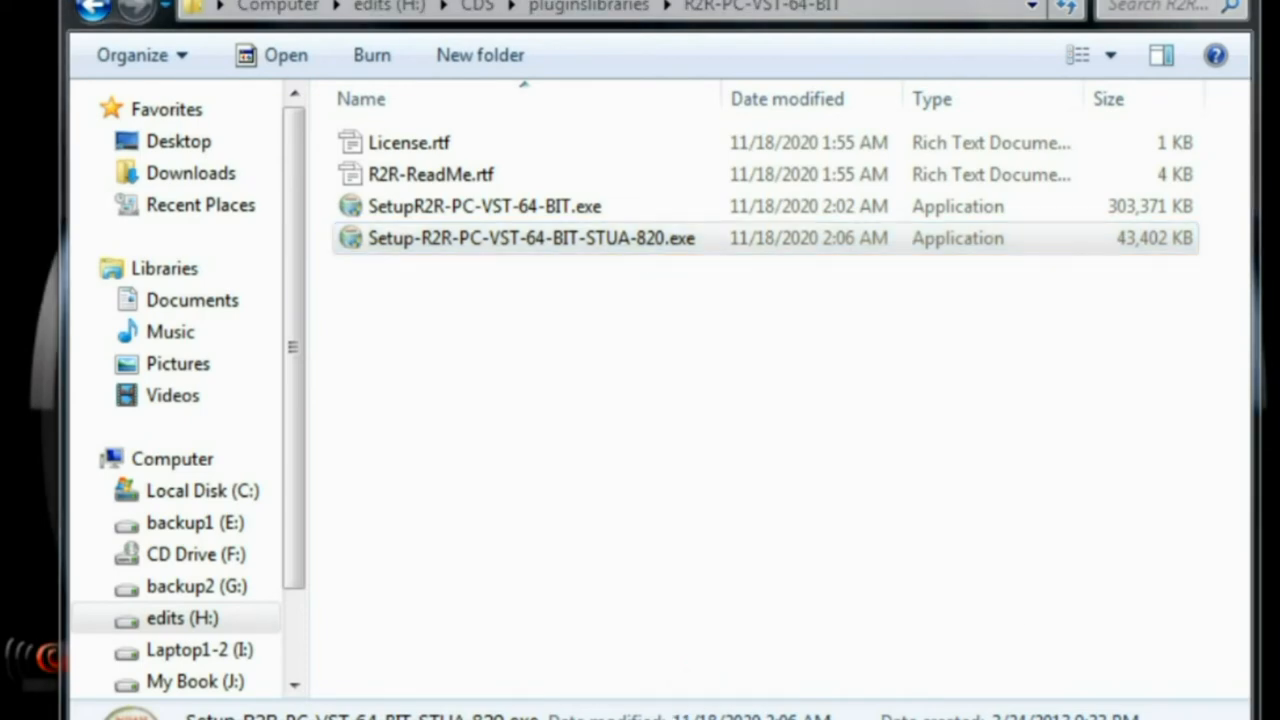
double_click(530, 238)
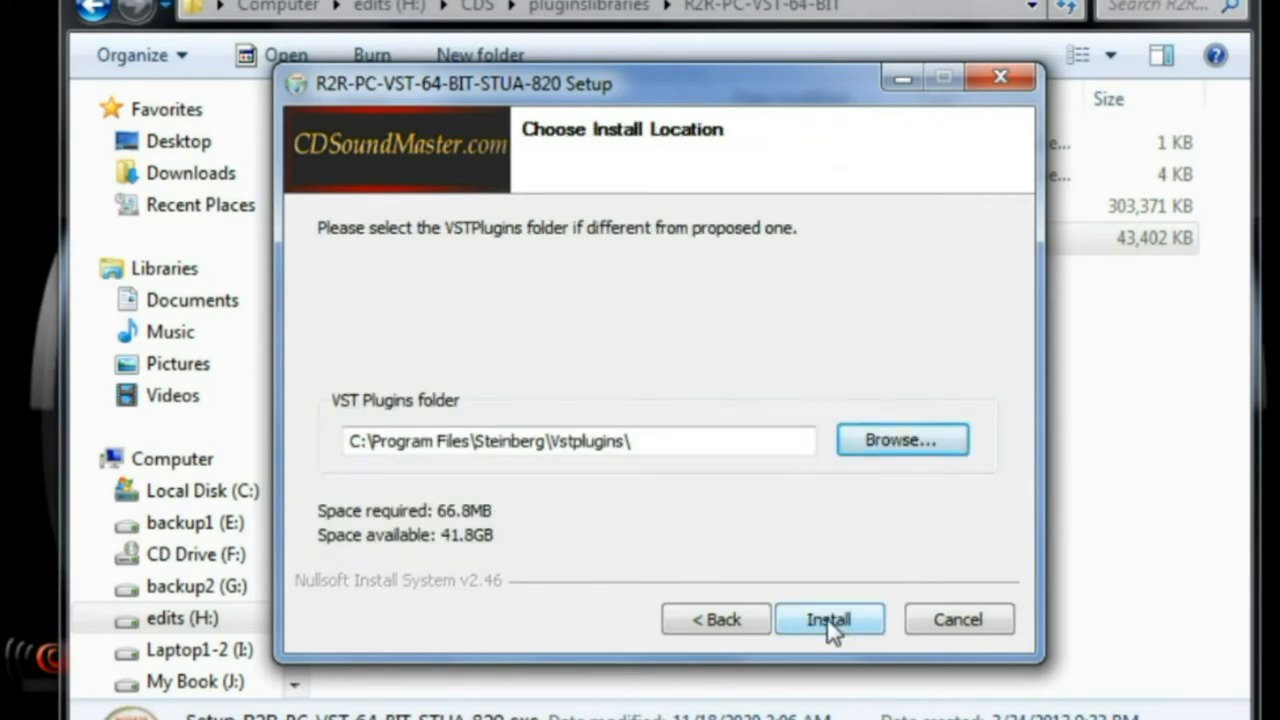
click(828, 619)
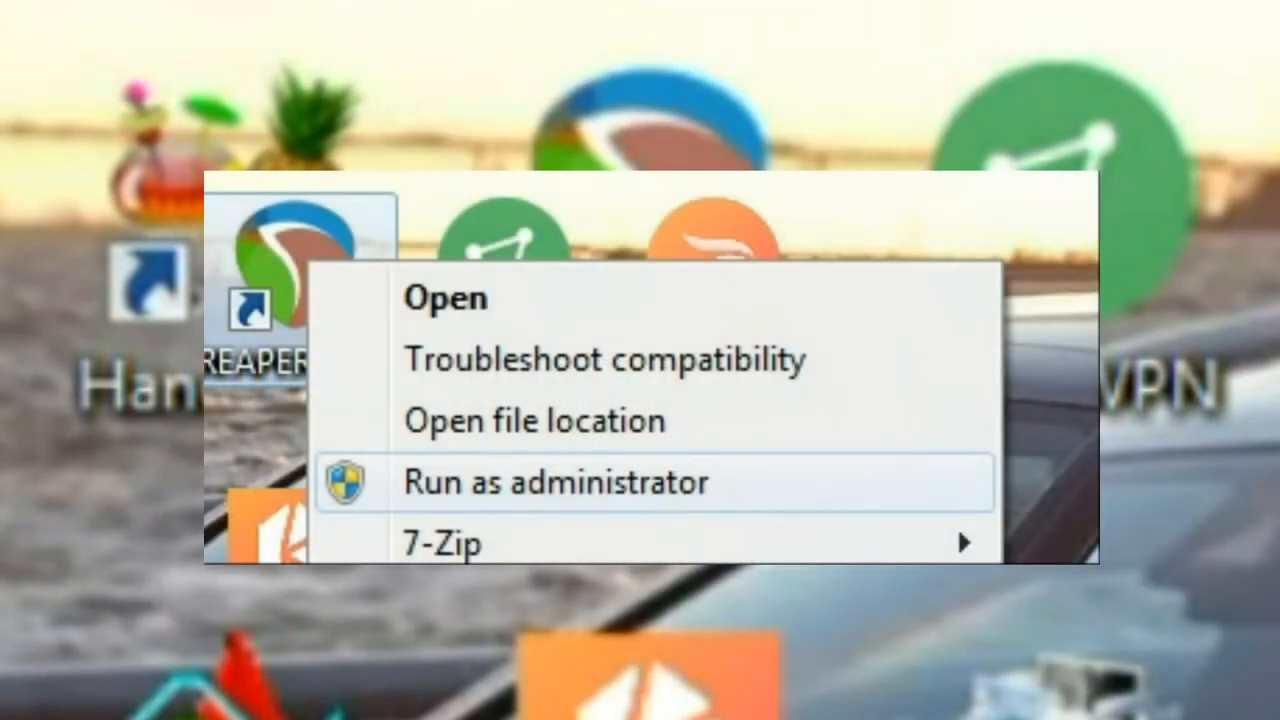
click(552, 481)
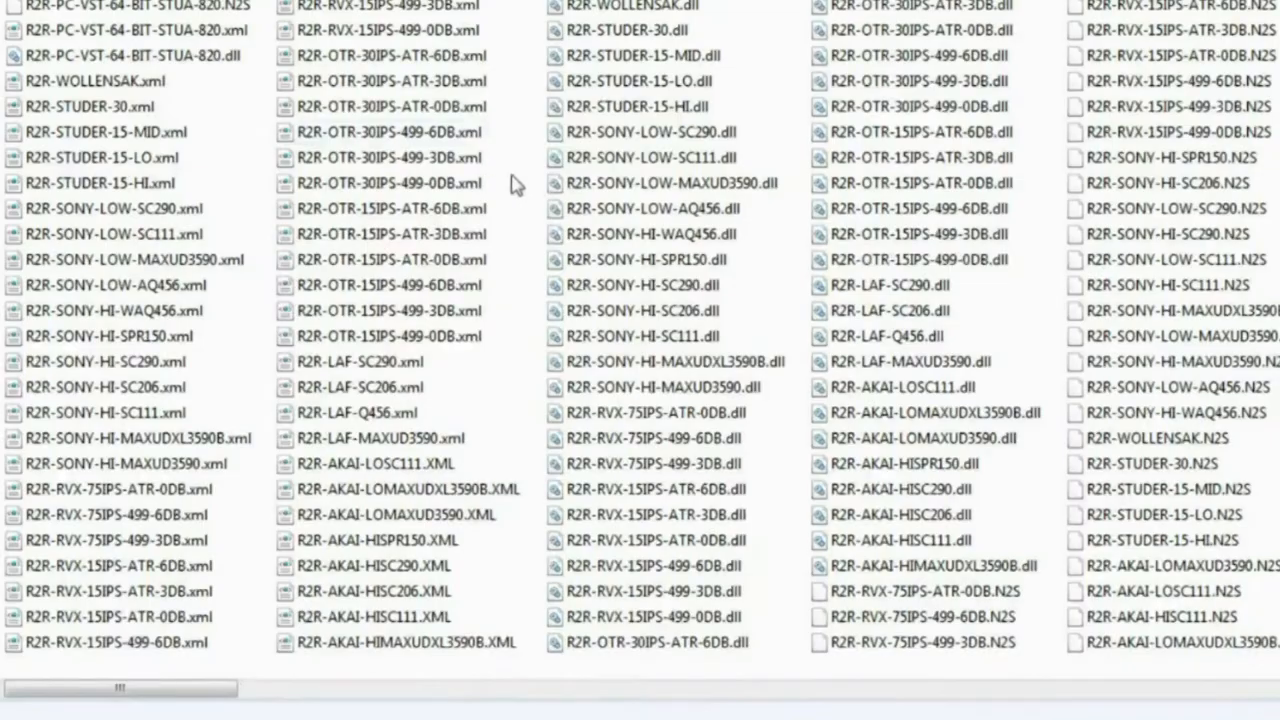
click(96, 81)
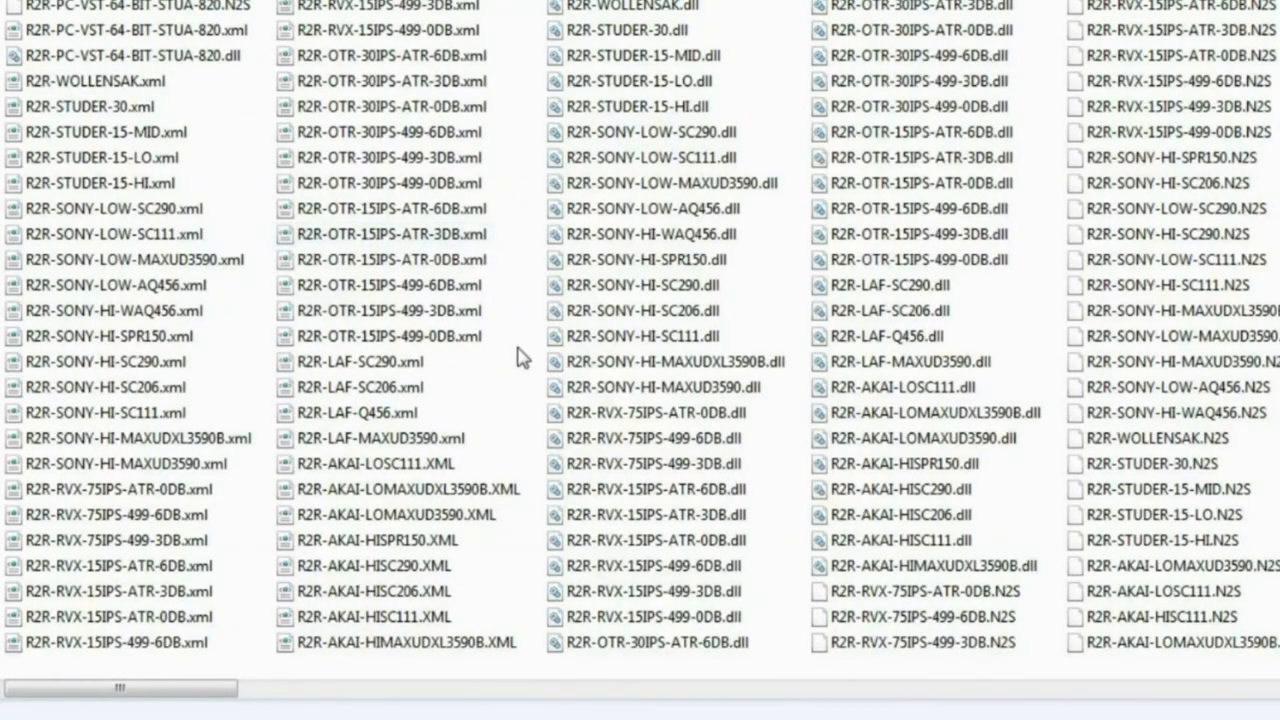
click(650, 131)
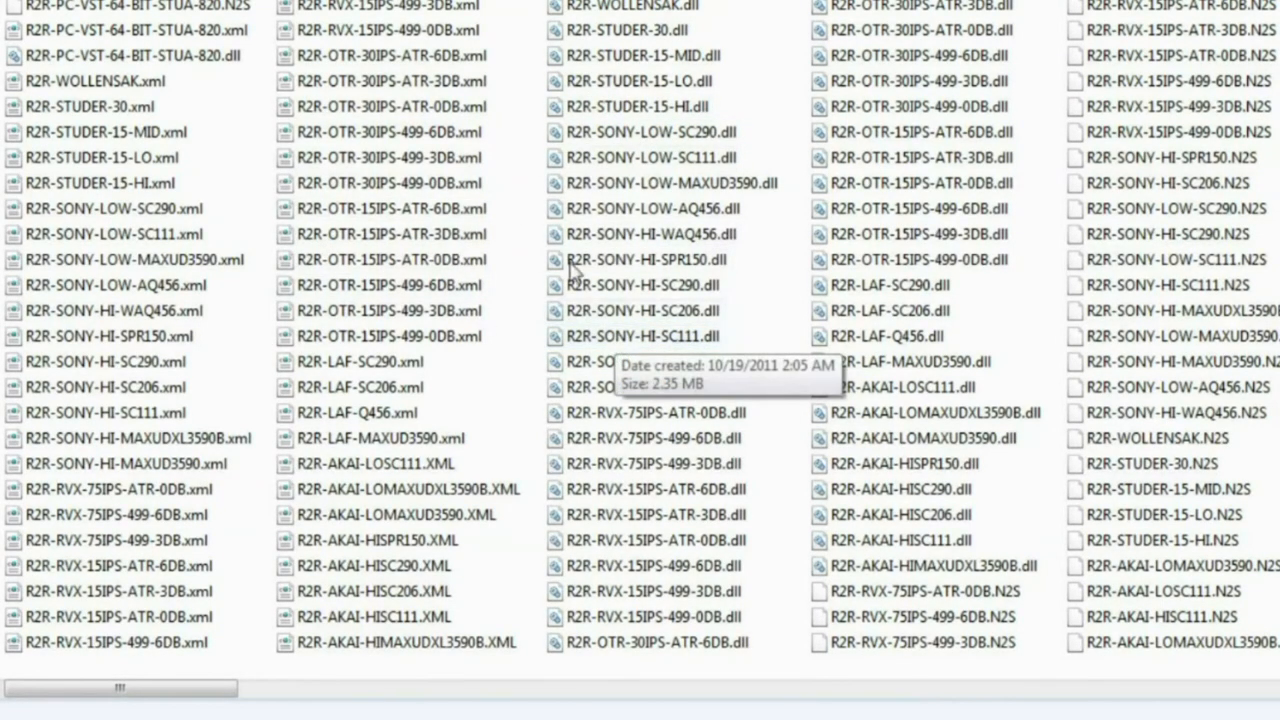
mouse_move(810, 490)
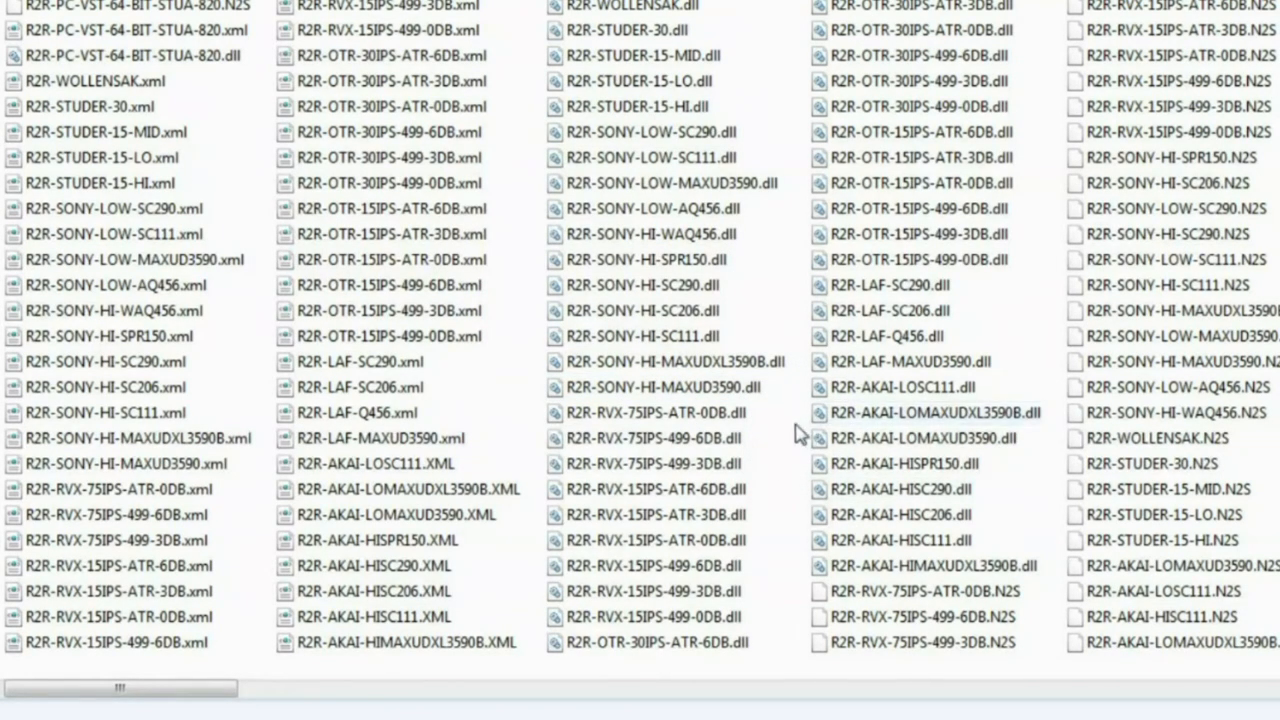
mouse_move(790, 318)
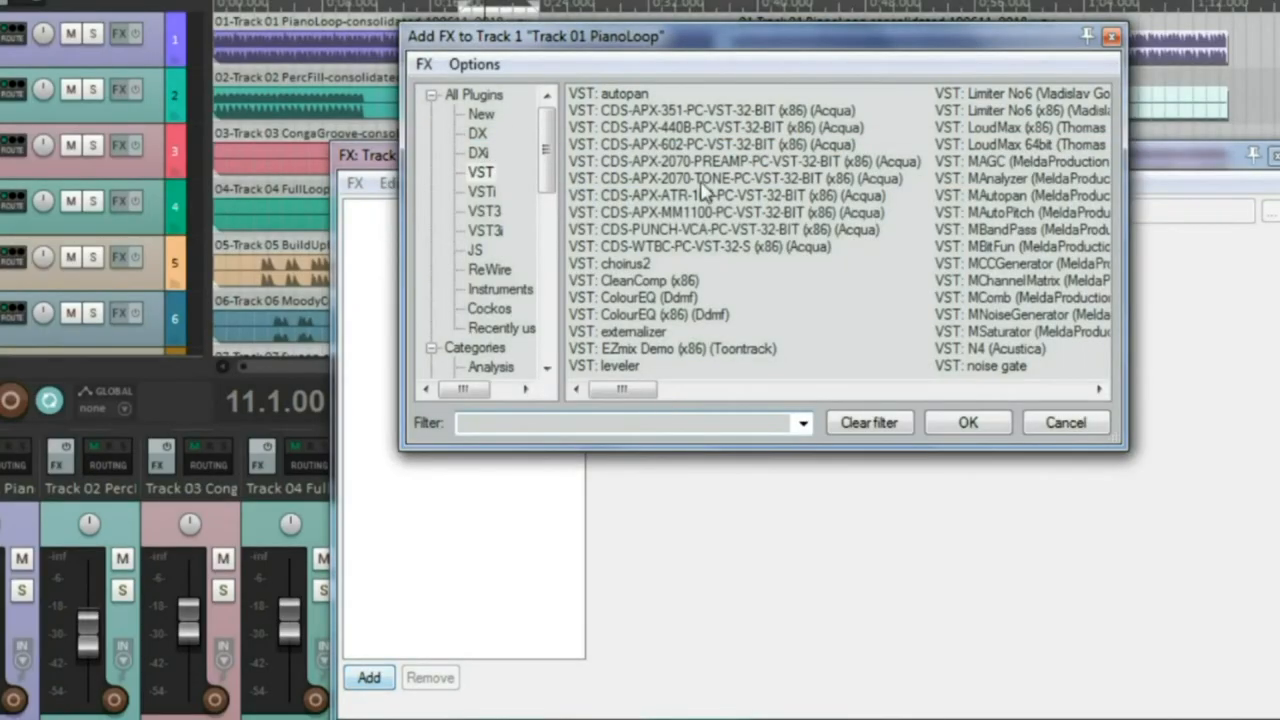
Add R2R-AKAI-HIMAXUDXL3590B from the VST list as an effect on Track 01 PianoLoop
click(710, 110)
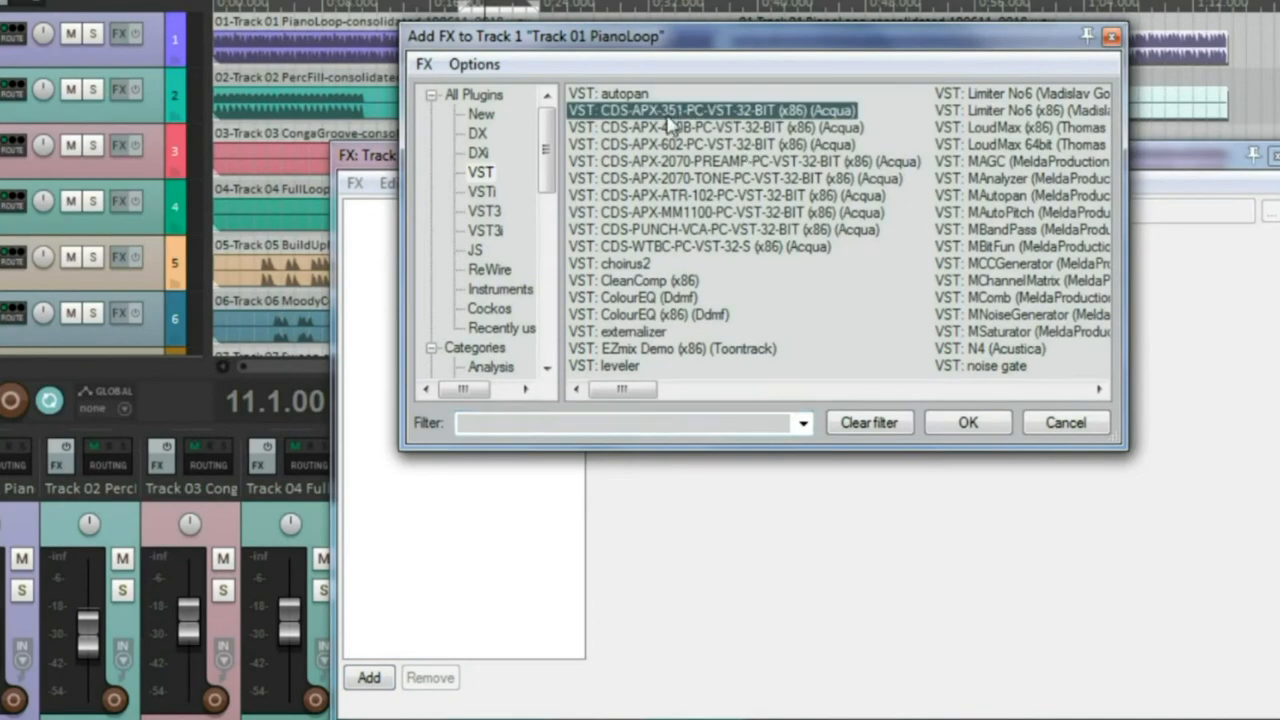
scroll(down, 3)
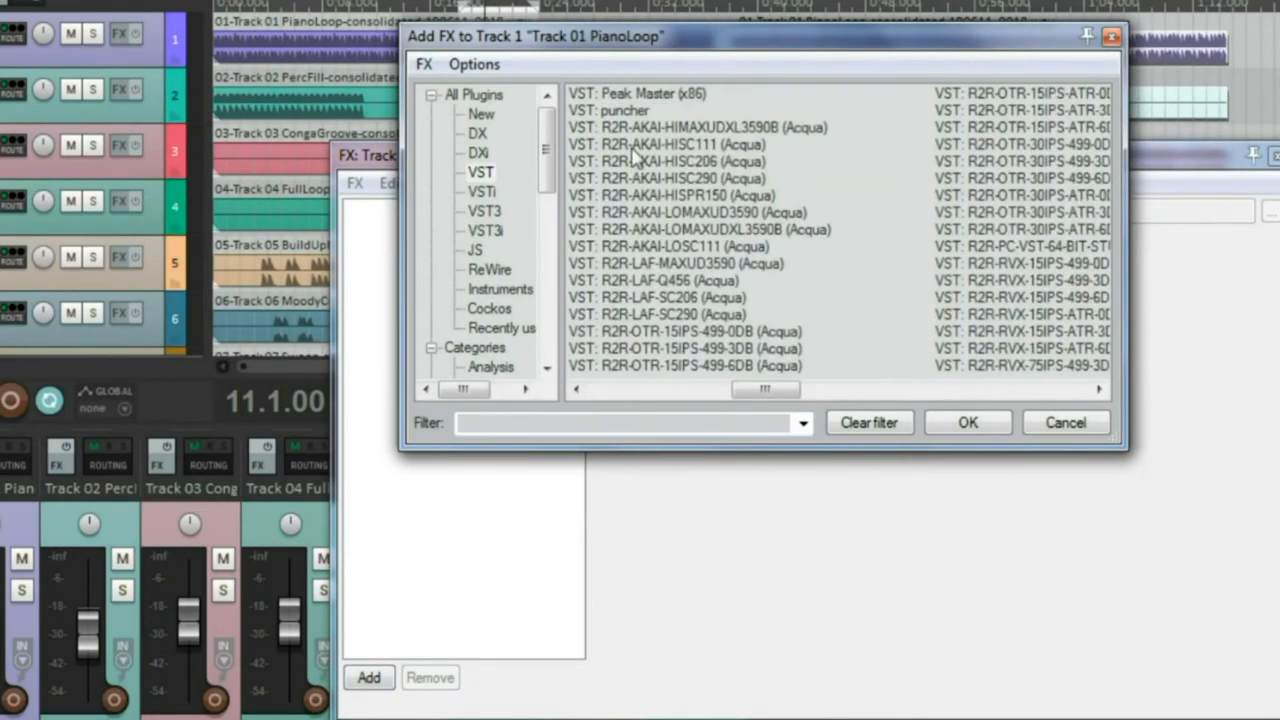
click(697, 127)
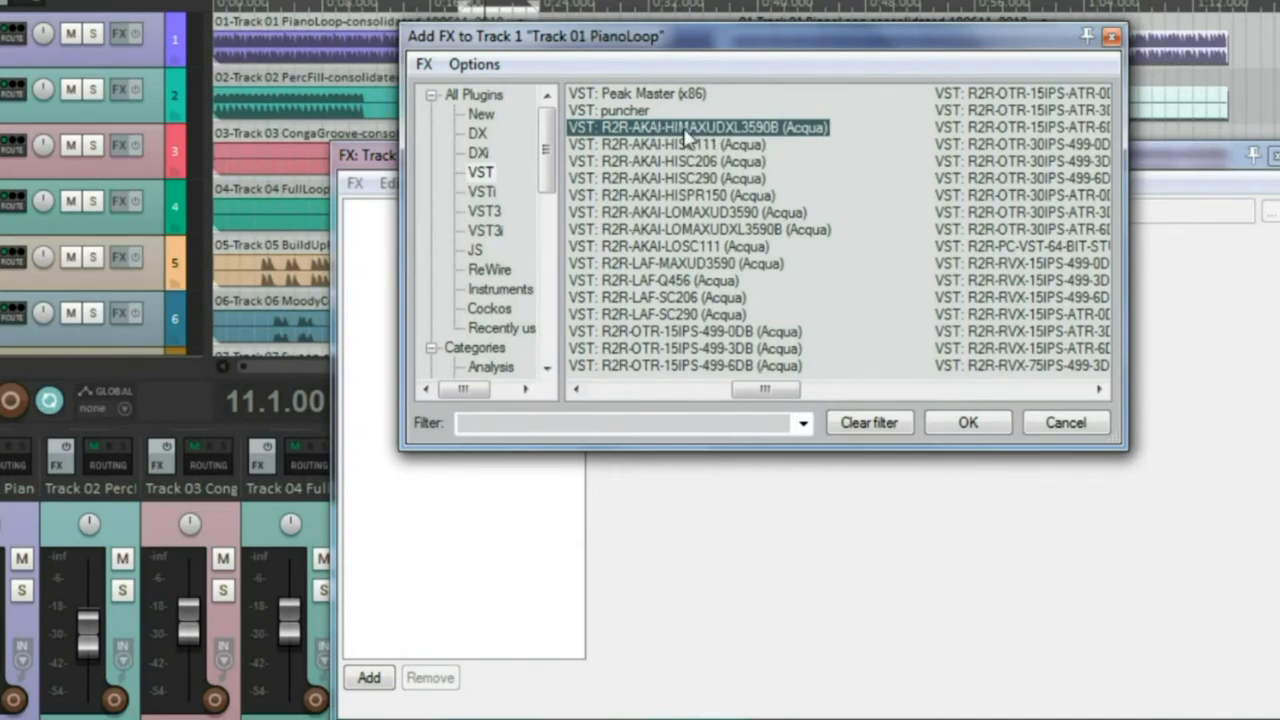
mouse_move(710, 138)
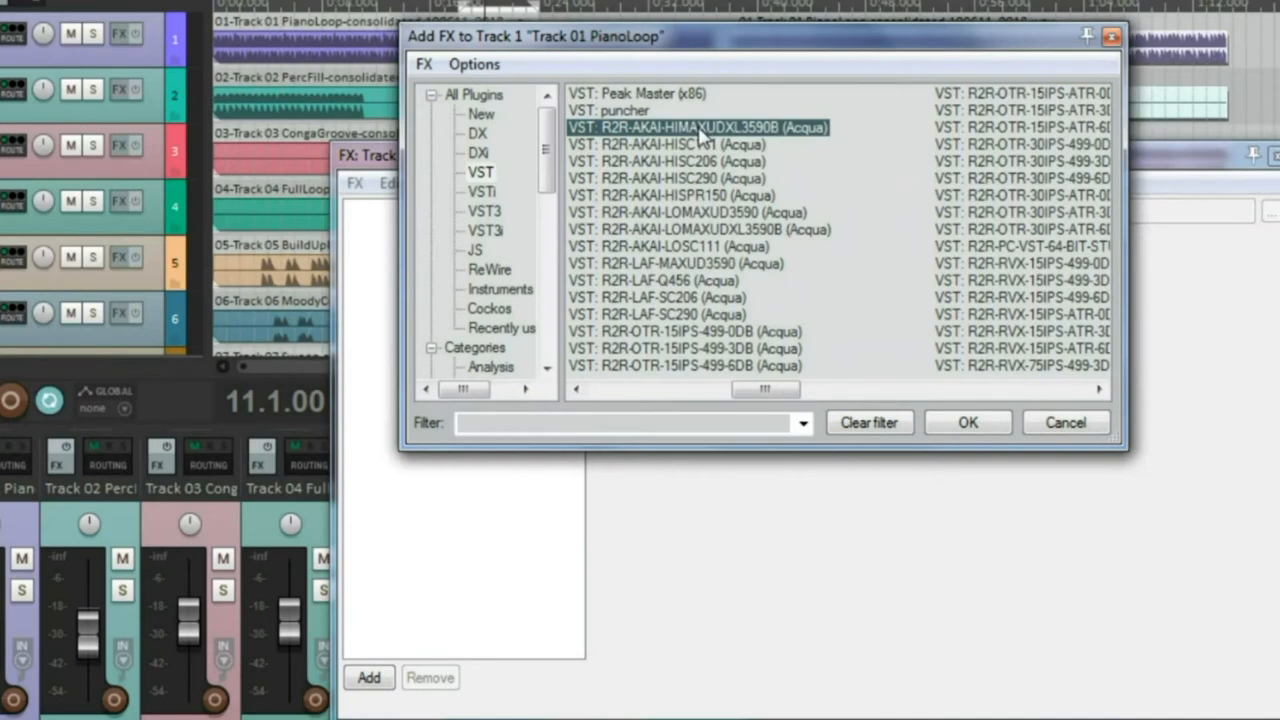
click(967, 422)
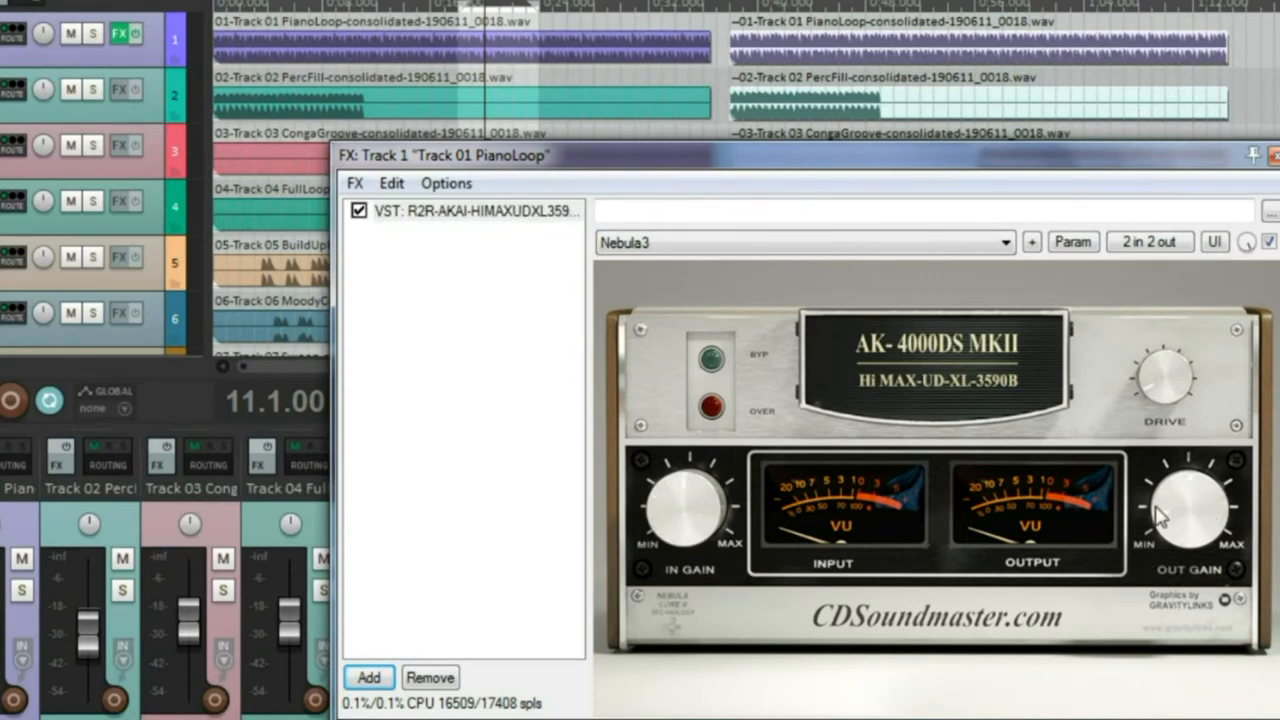
mouse_move(815, 495)
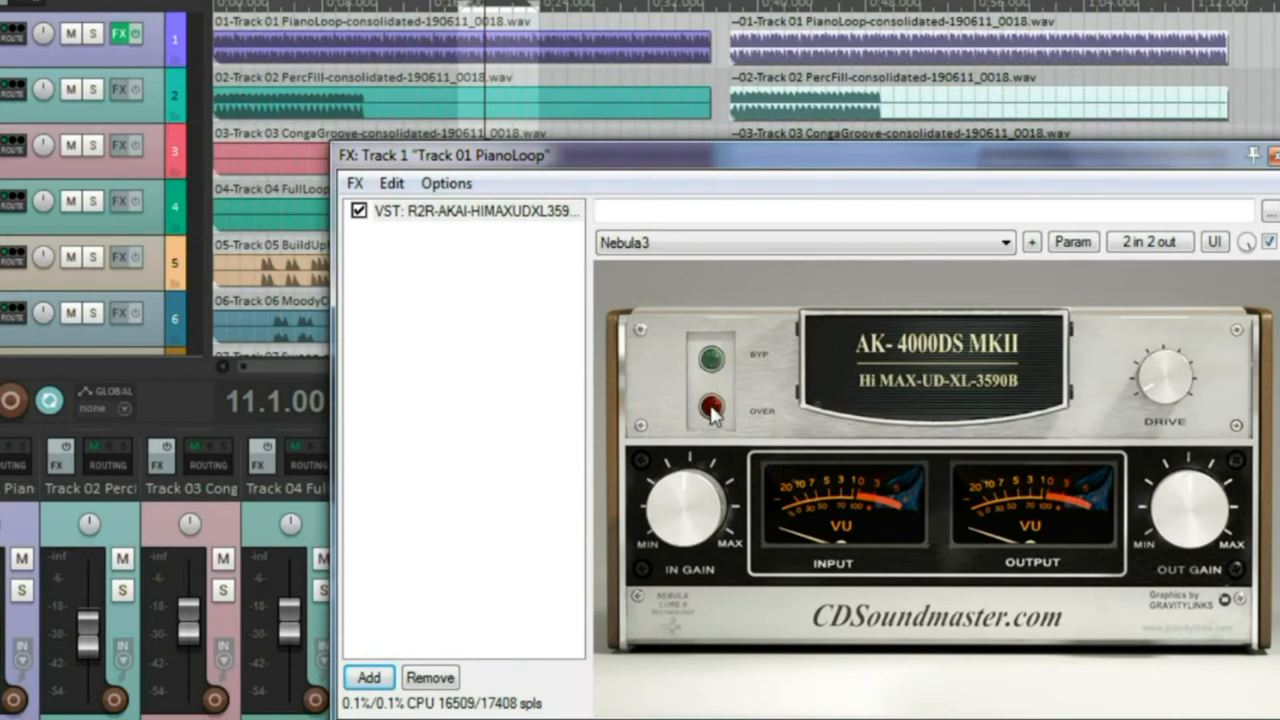
mouse_move(1193, 290)
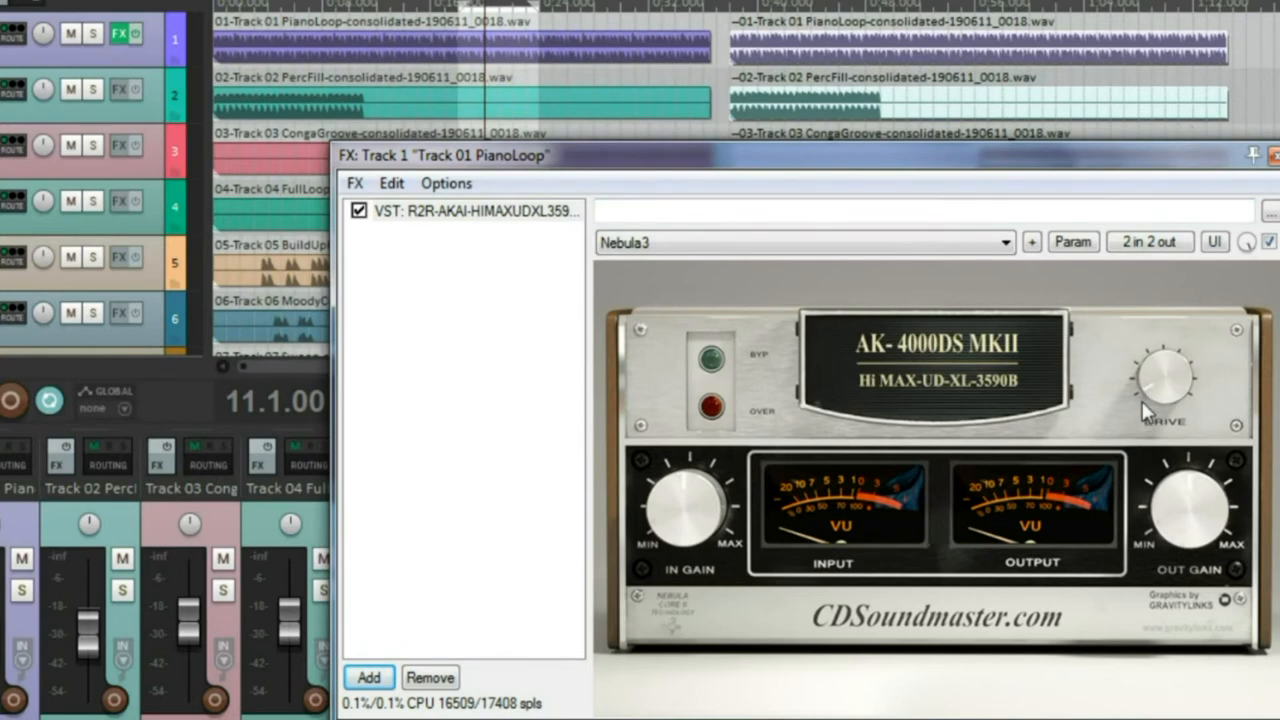
mouse_move(1160, 390)
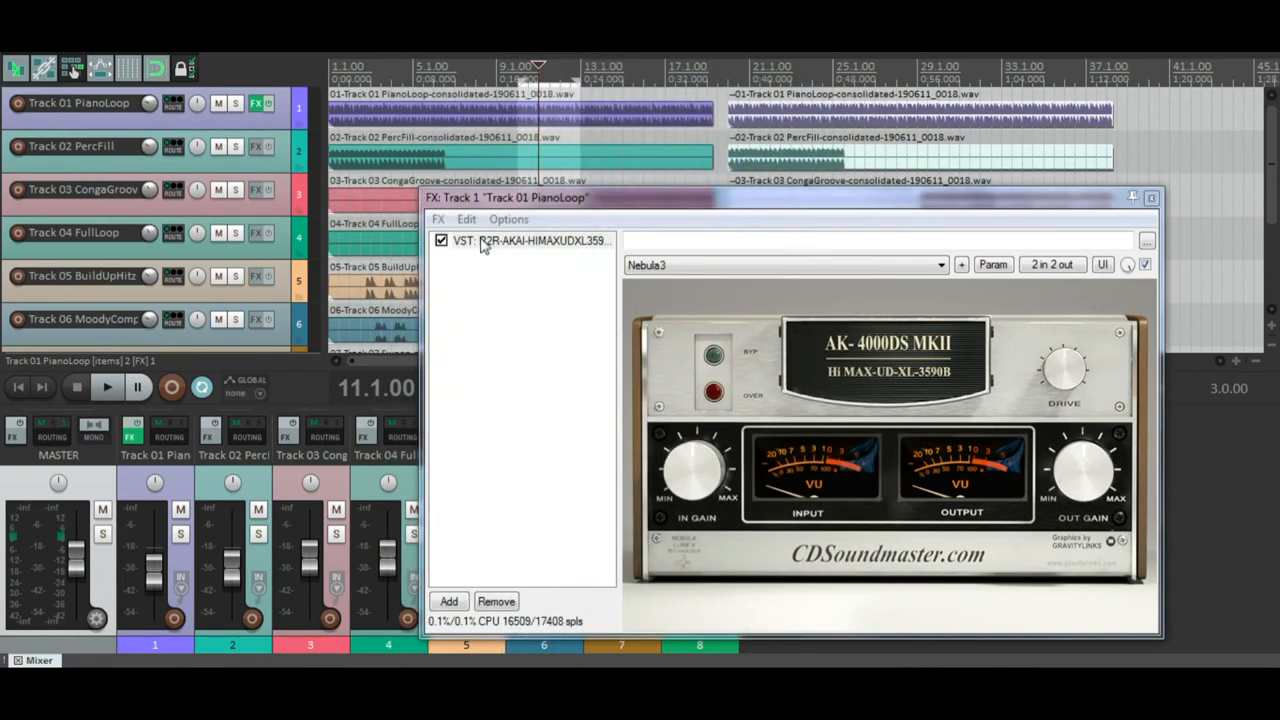
mouse_move(905, 427)
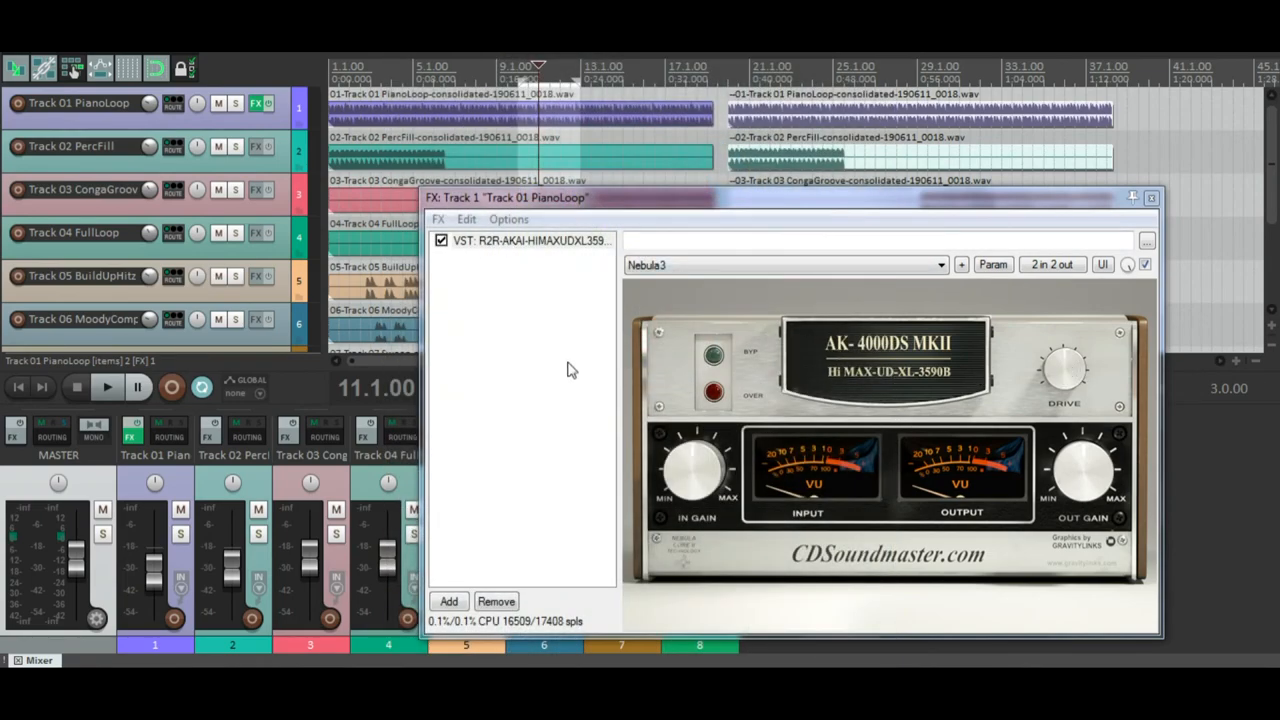
Open the Add FX list for Track 01 PianoLoop from the FX chain window
click(448, 601)
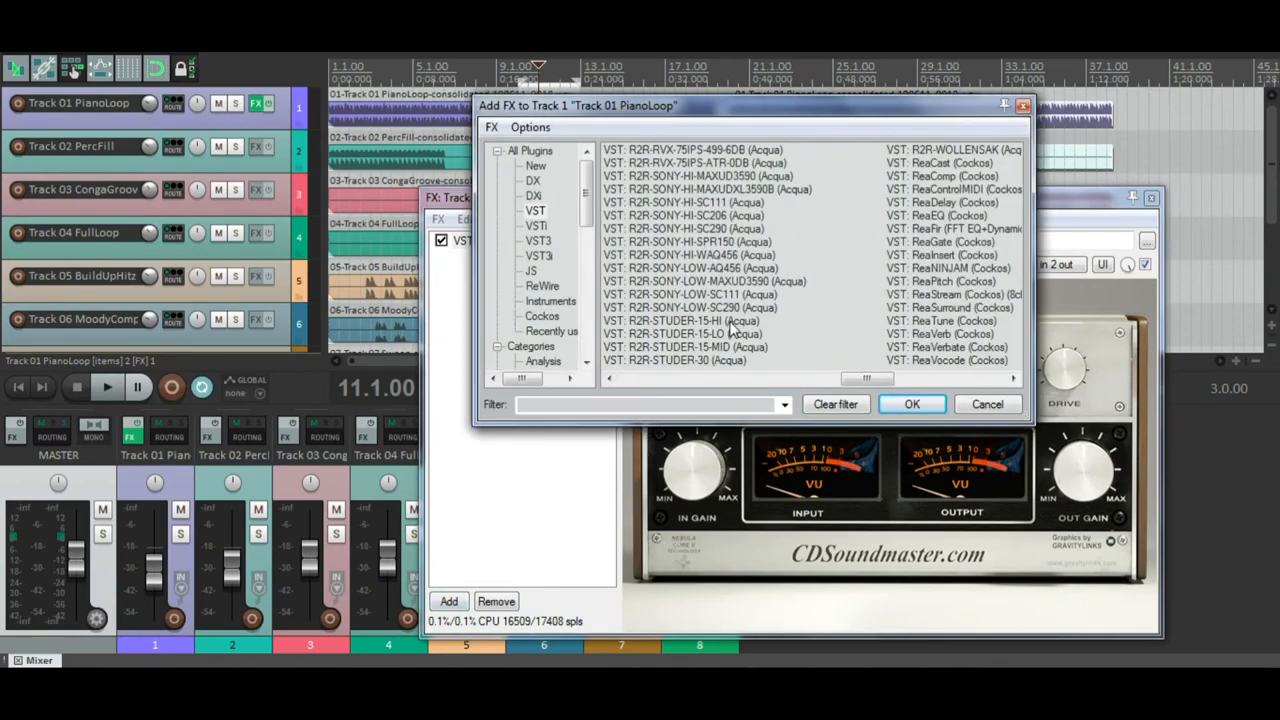
Add R2R-STUDER-15-HI to Track 01 PianoLoop, then compare the AKAI and Studer panels
click(911, 404)
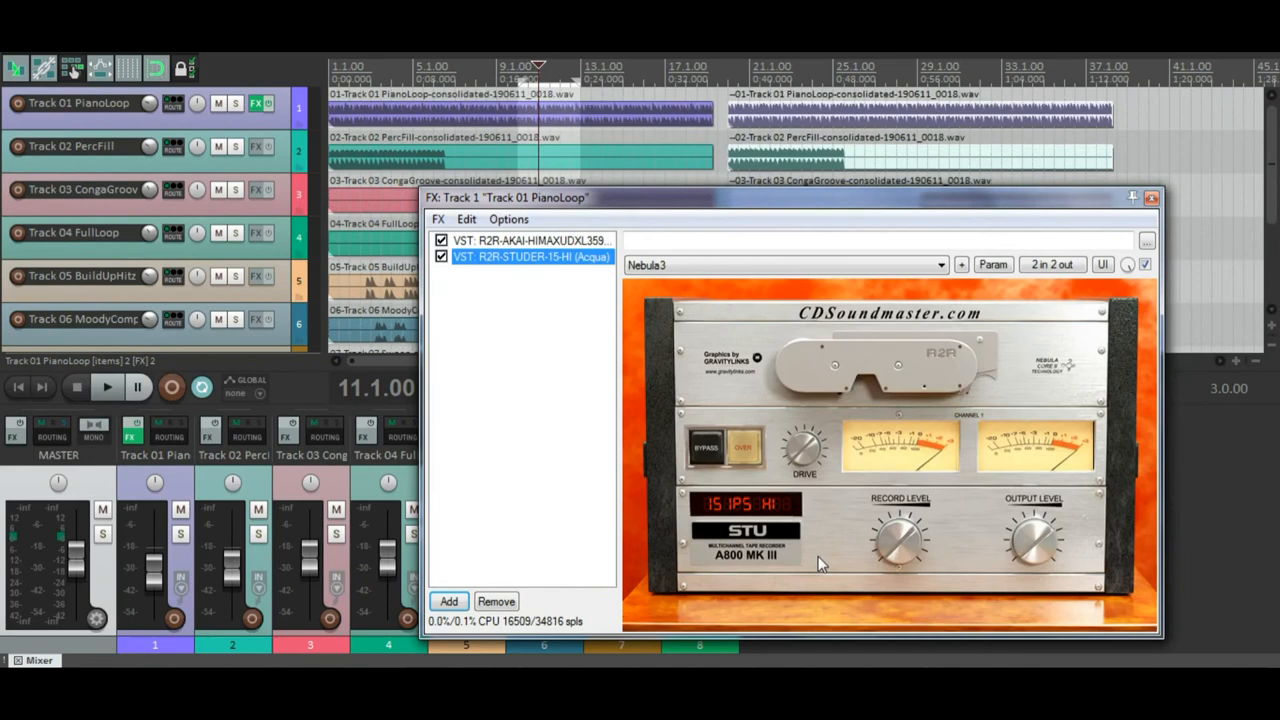
mouse_move(965, 590)
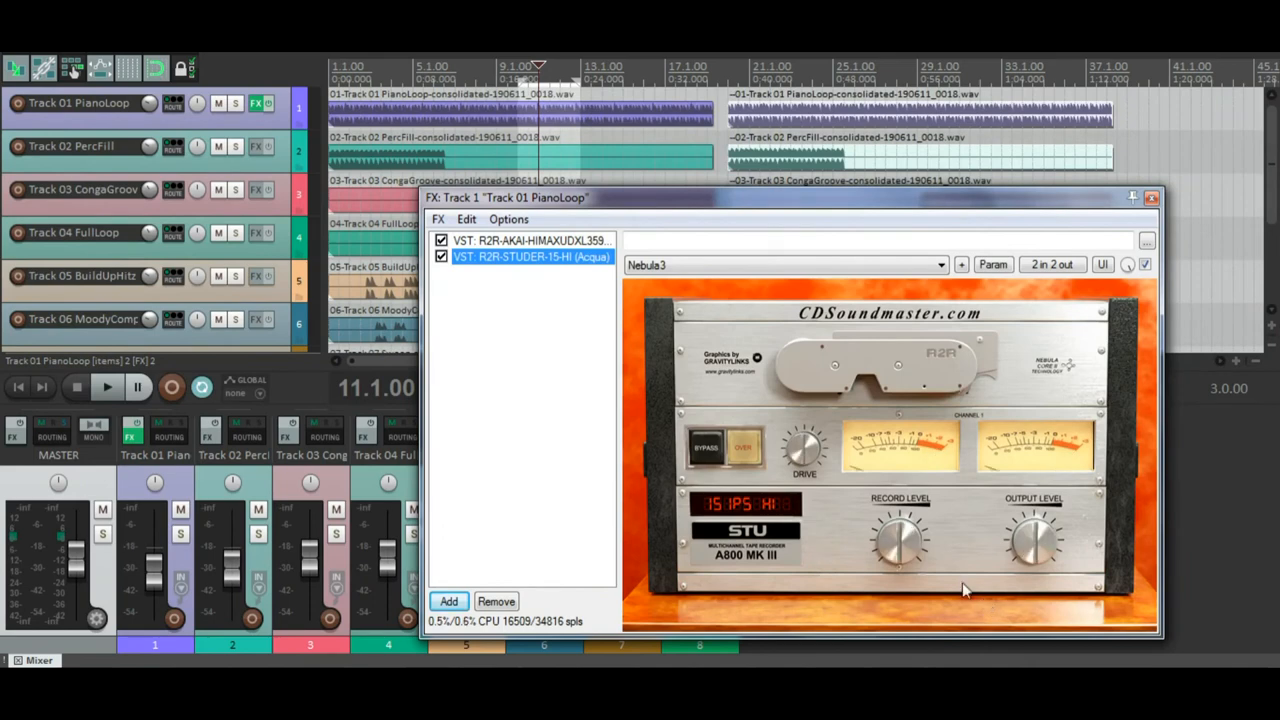
click(530, 240)
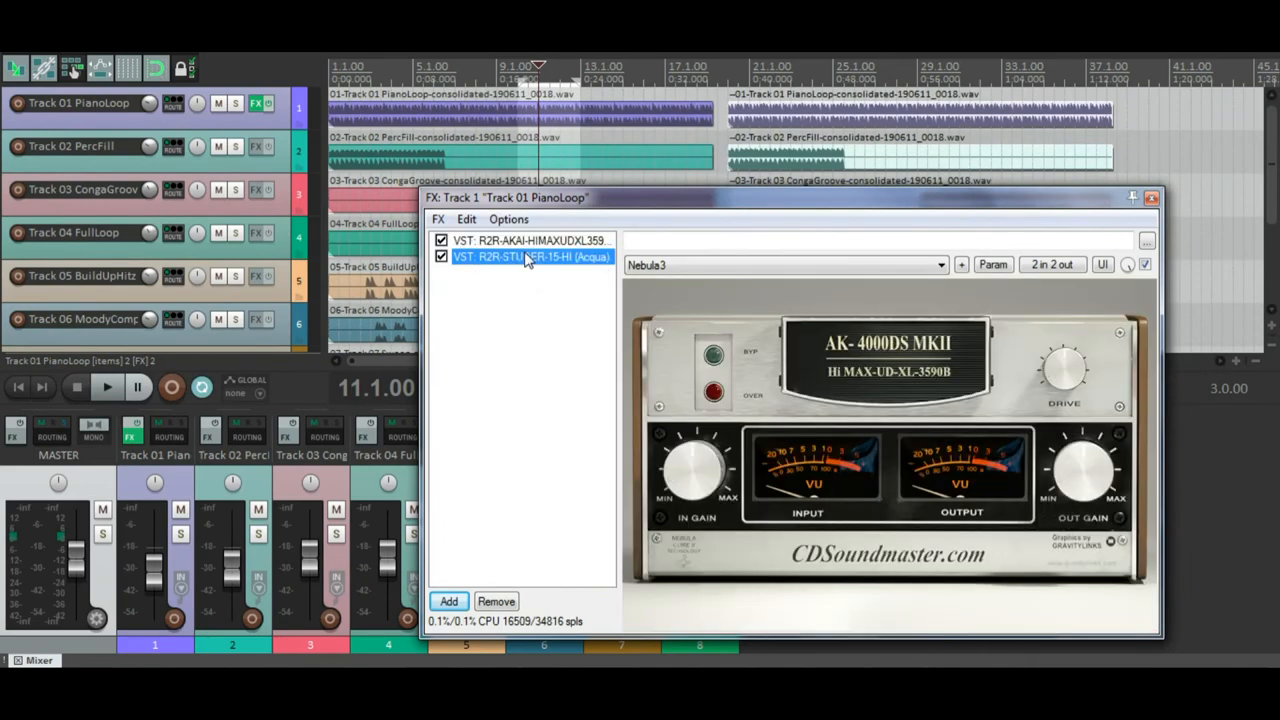
click(530, 257)
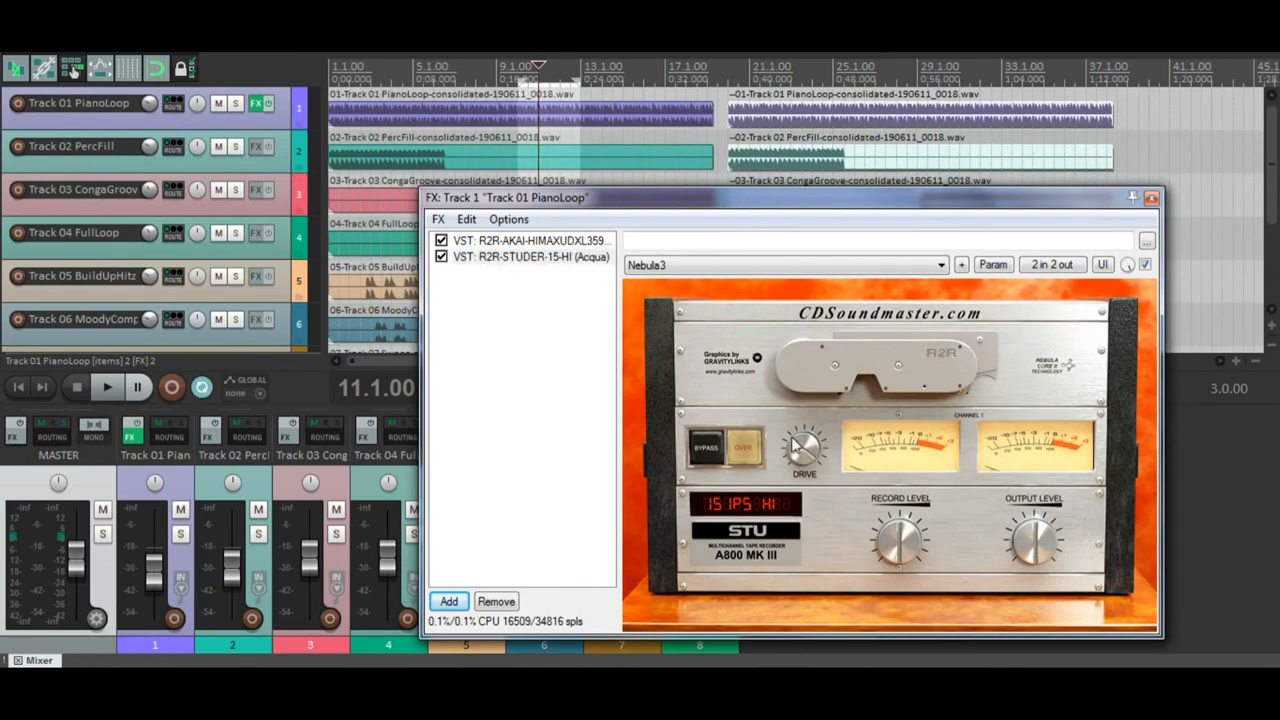
mouse_move(837, 442)
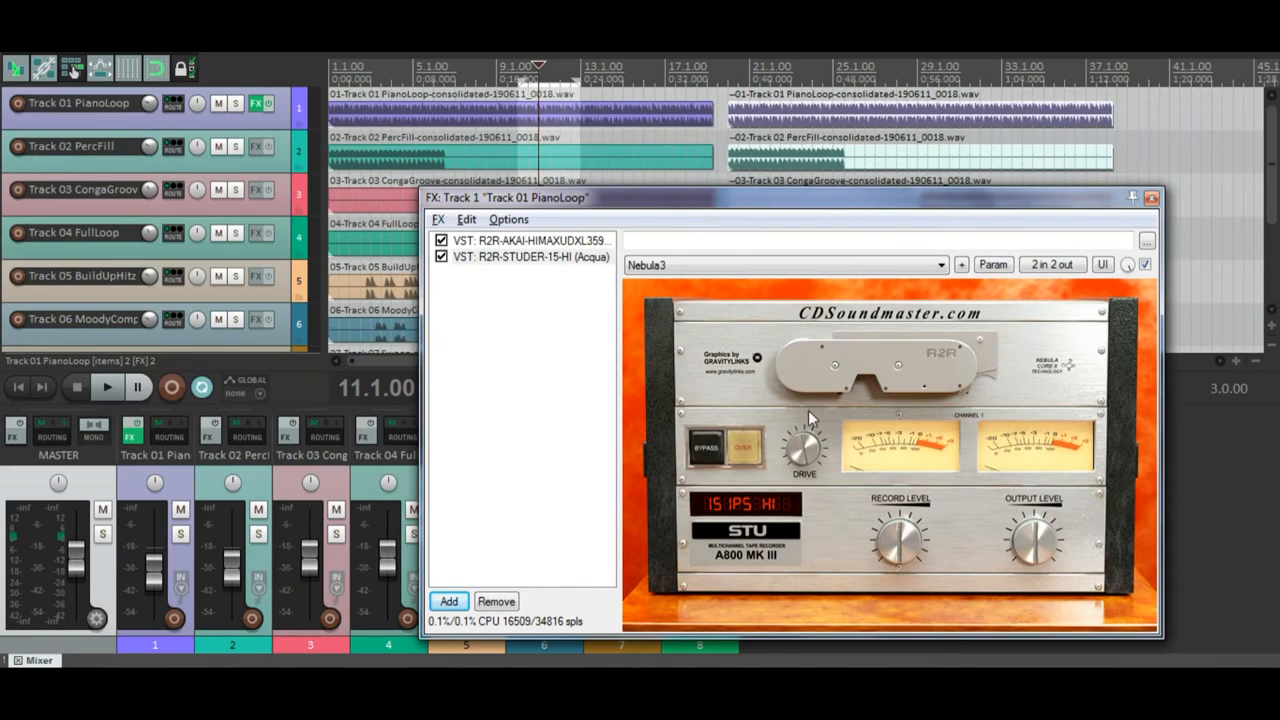
mouse_move(812, 420)
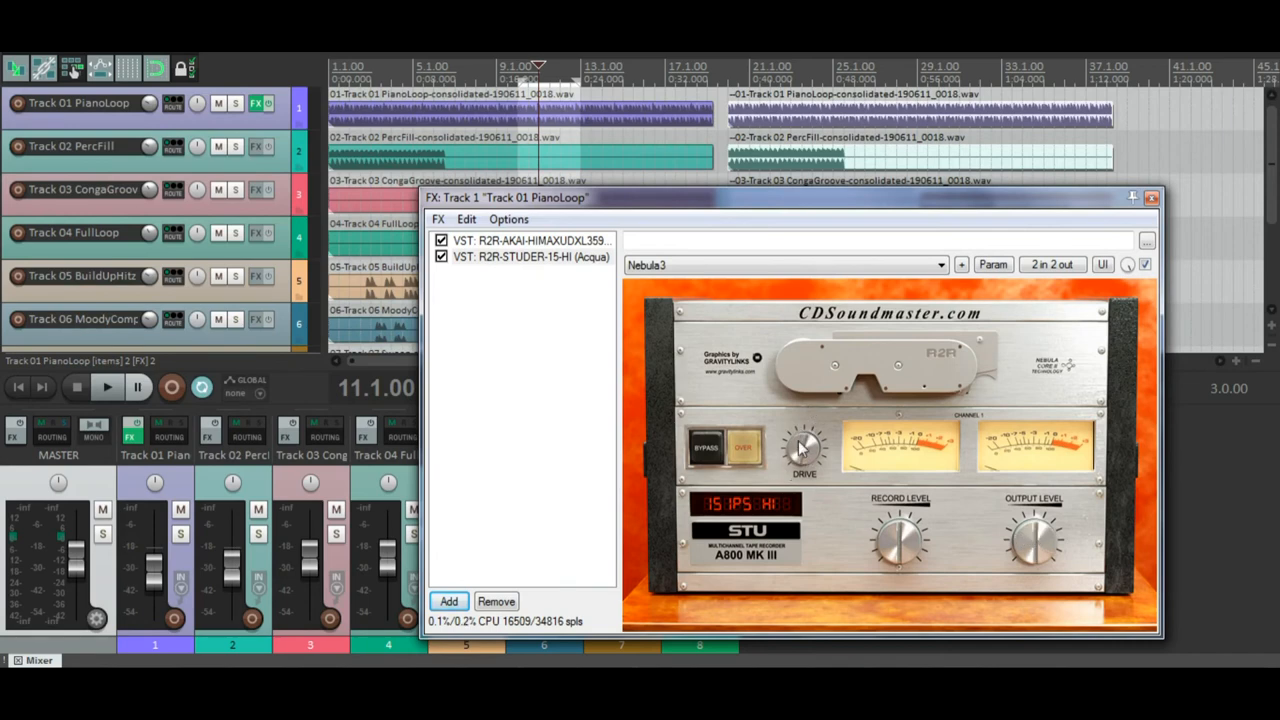
mouse_move(870, 528)
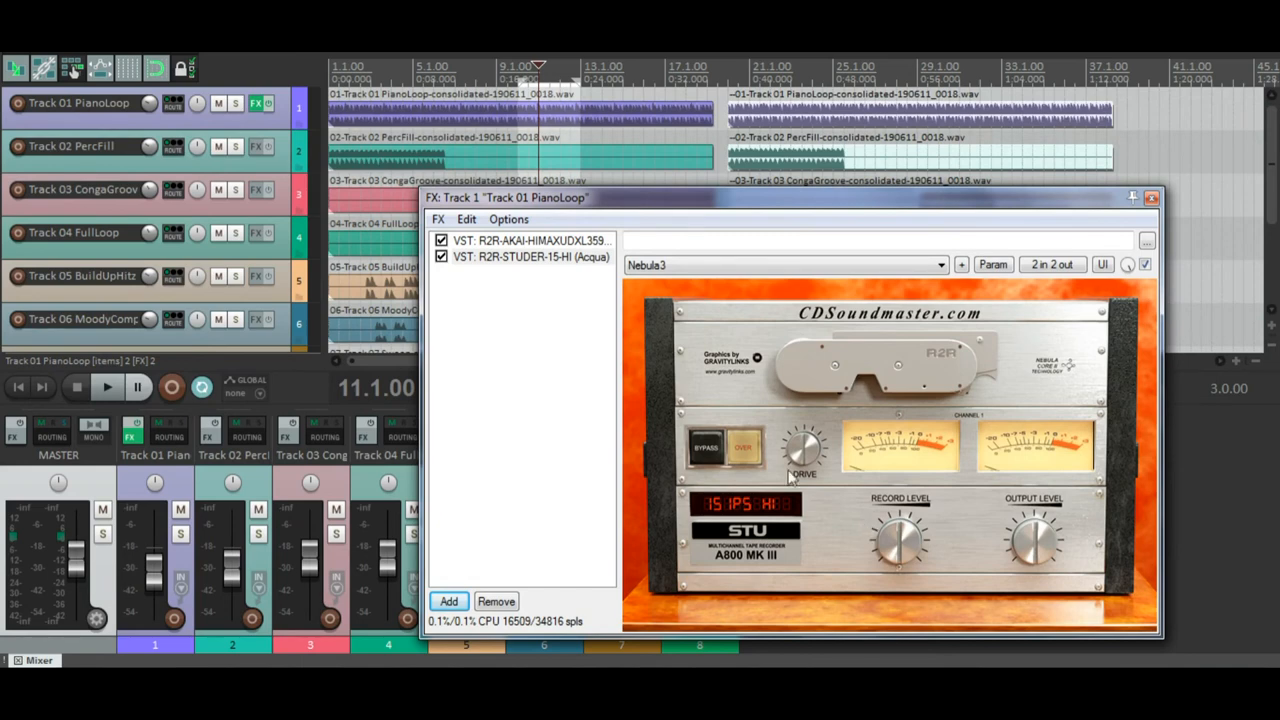
mouse_move(795, 420)
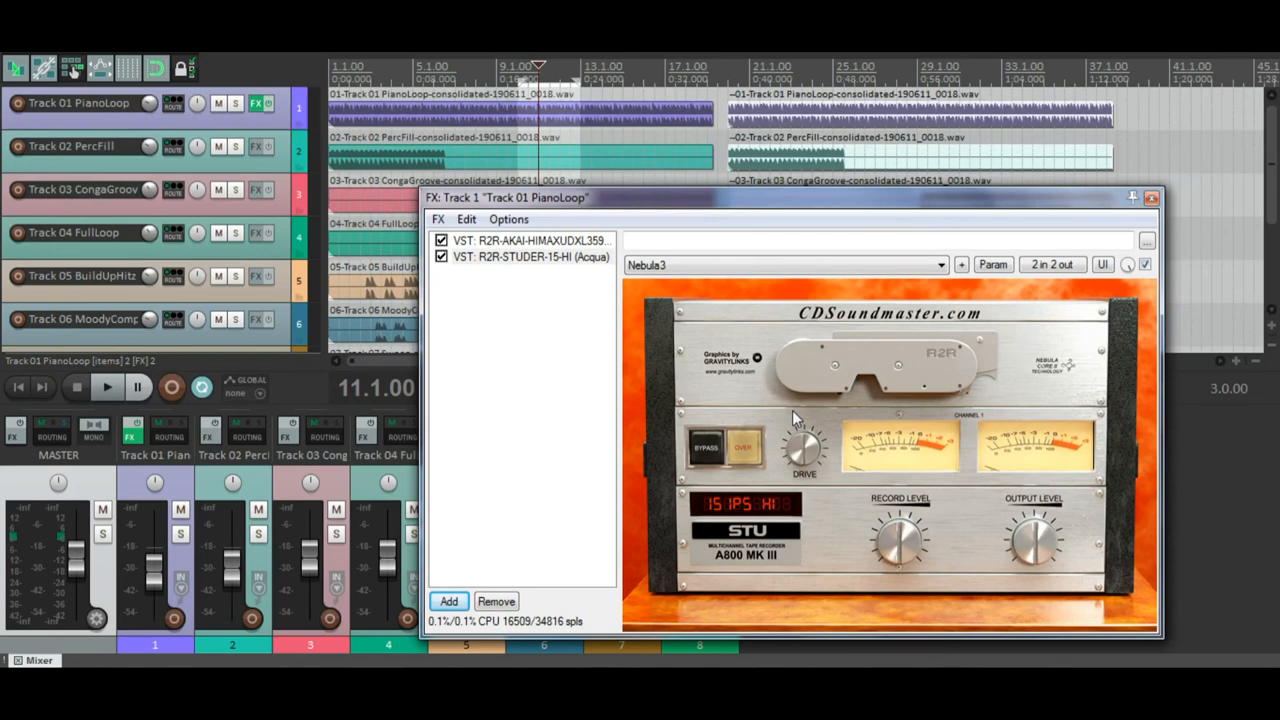
Bring up the REAPER shortcut's context menu to reach Run as administrator
right_click(530, 257)
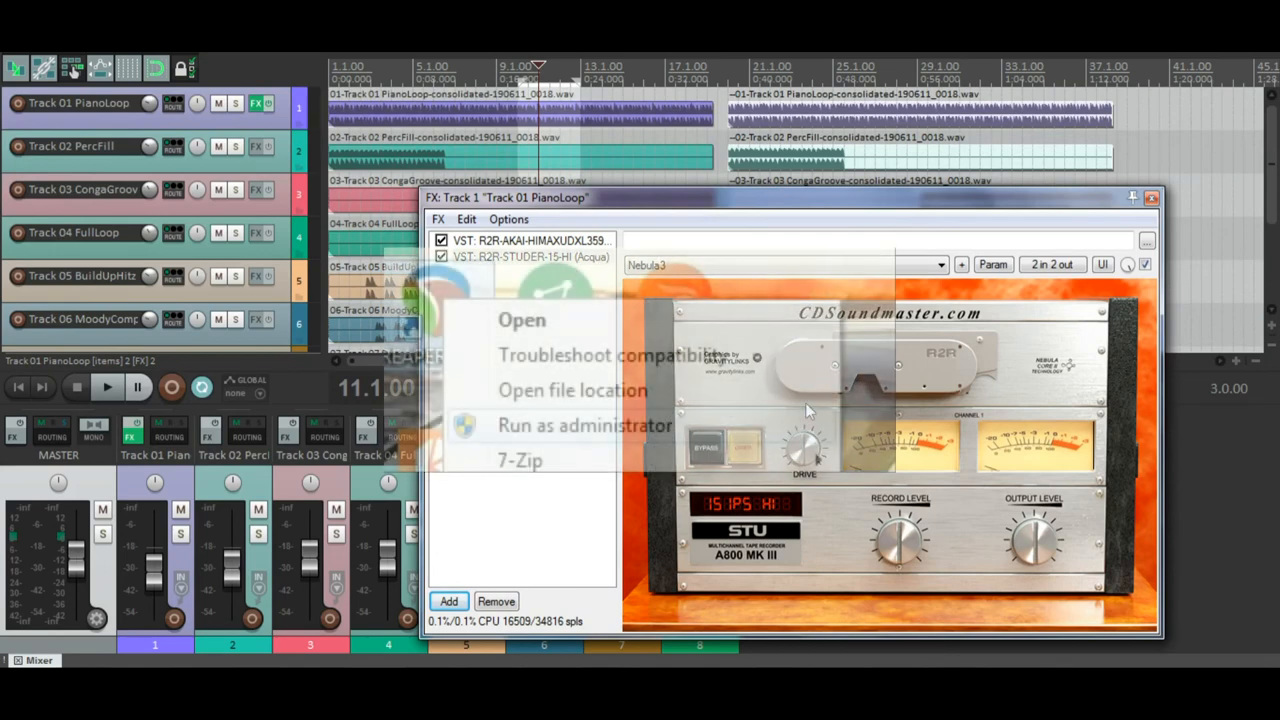